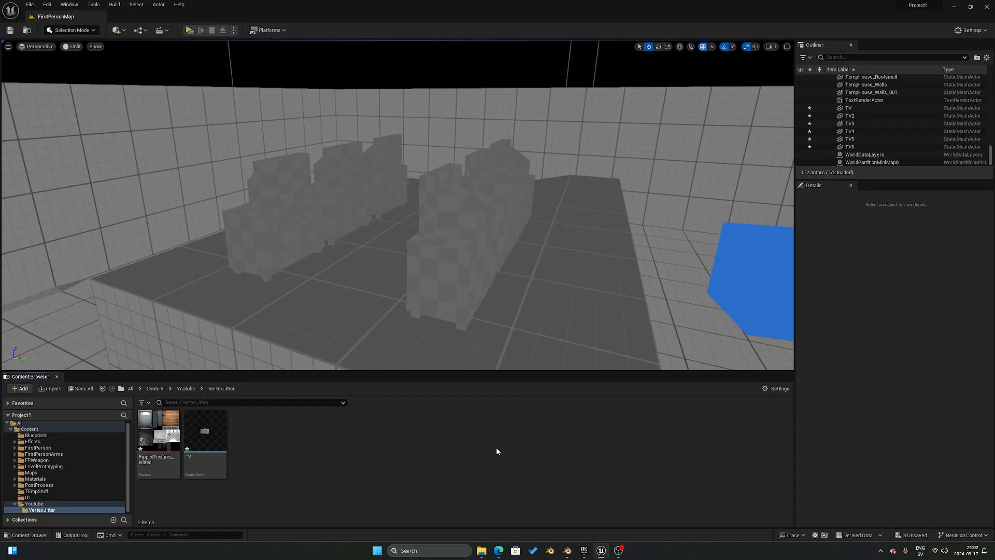
{"action": "mouse_move", "coordinate": [494, 383]}
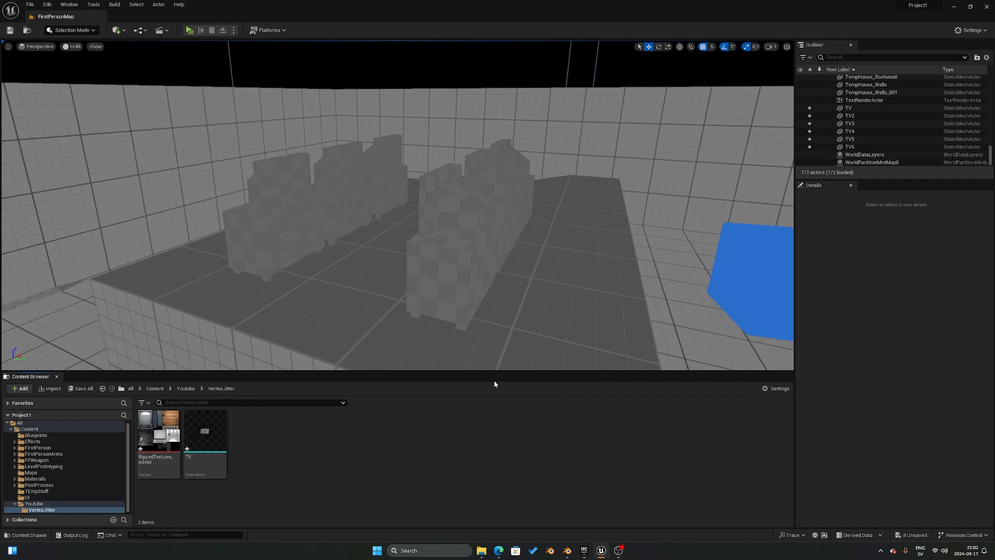
{"action": "mouse_move", "coordinate": [300, 462]}
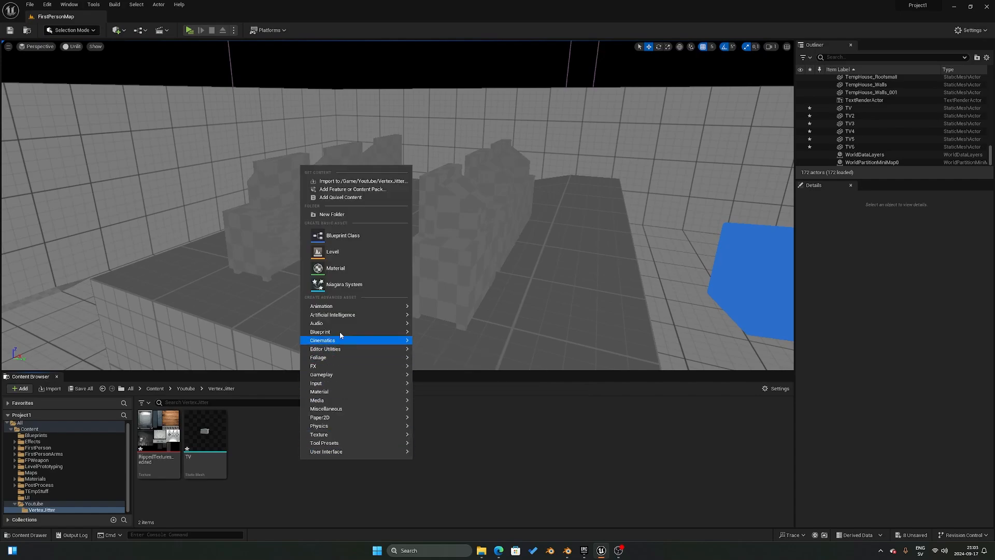
{"action": "mouse_move", "coordinate": [319, 392]}
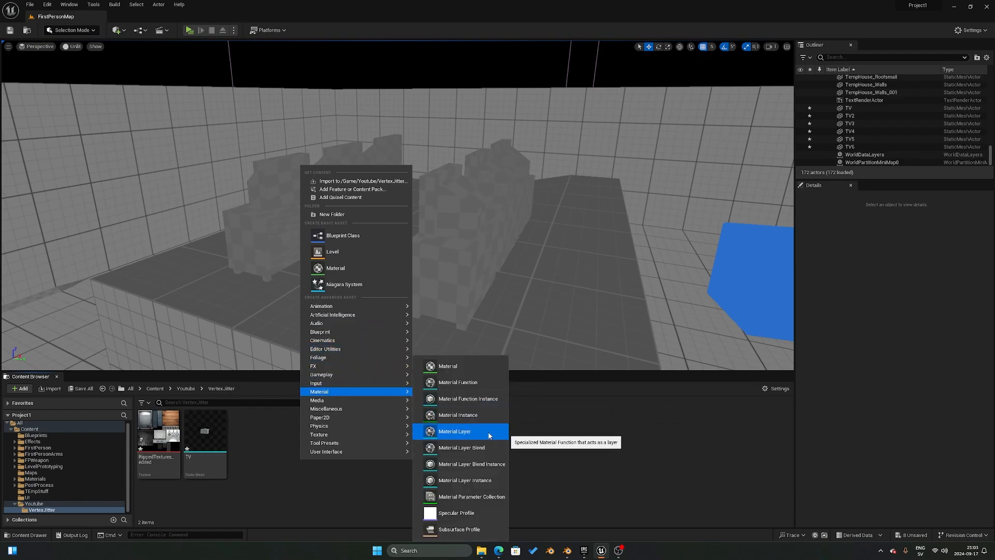
{"action": "mouse_move", "coordinate": [471, 497]}
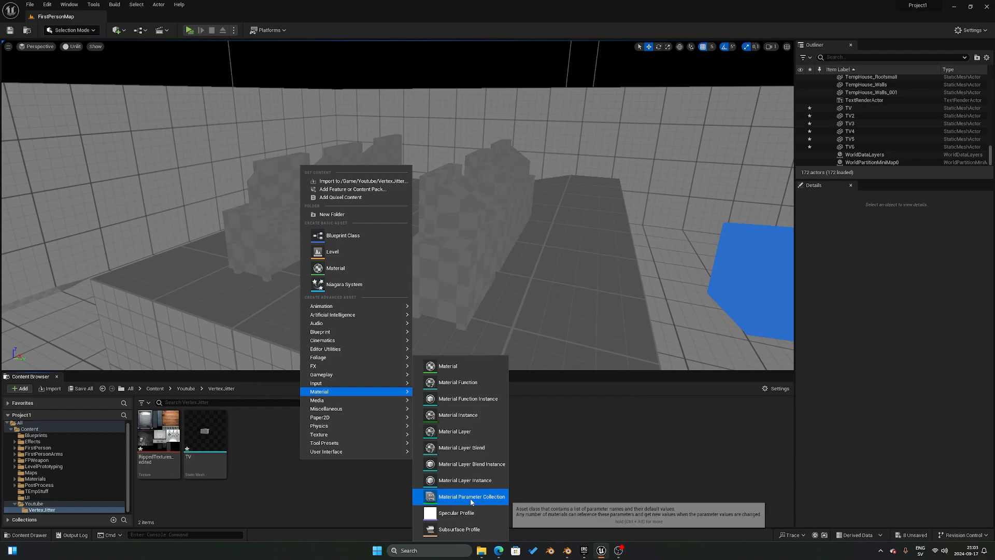
- Create a Material Parameter Collection asset named MPC_GlobalParams in the Vertex_Jitter folder
{"action": "left_click", "coordinate": [471, 497]}
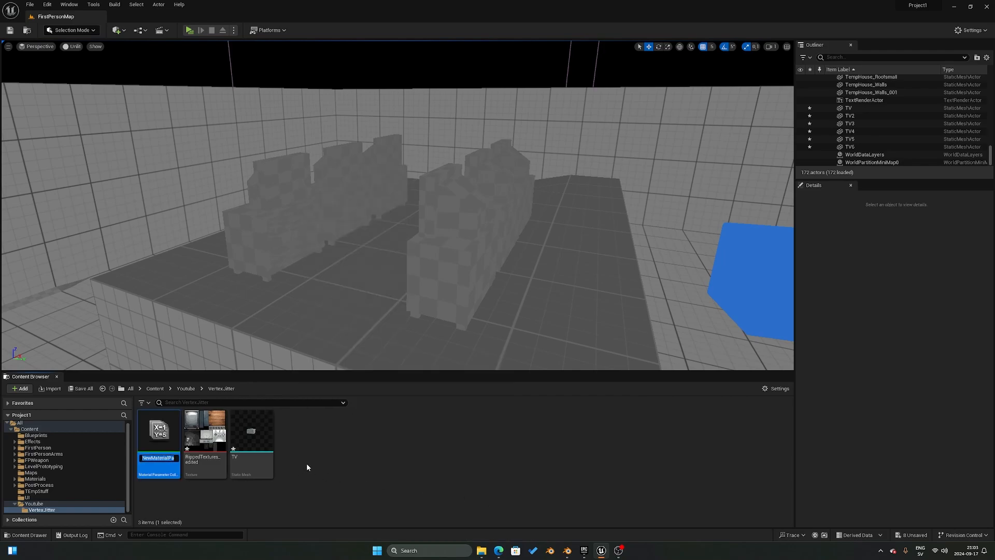
{"action": "type", "text": "MPC_GlobalParams"}
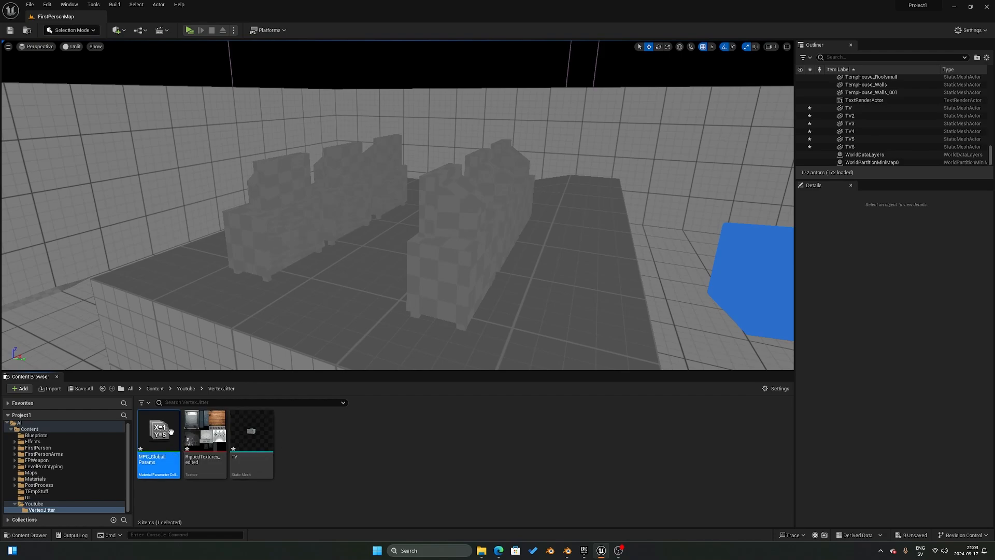
- Open MPC_GlobalParams and add a Scalar Parameter named GridSize
{"action": "double_click", "coordinate": [158, 427]}
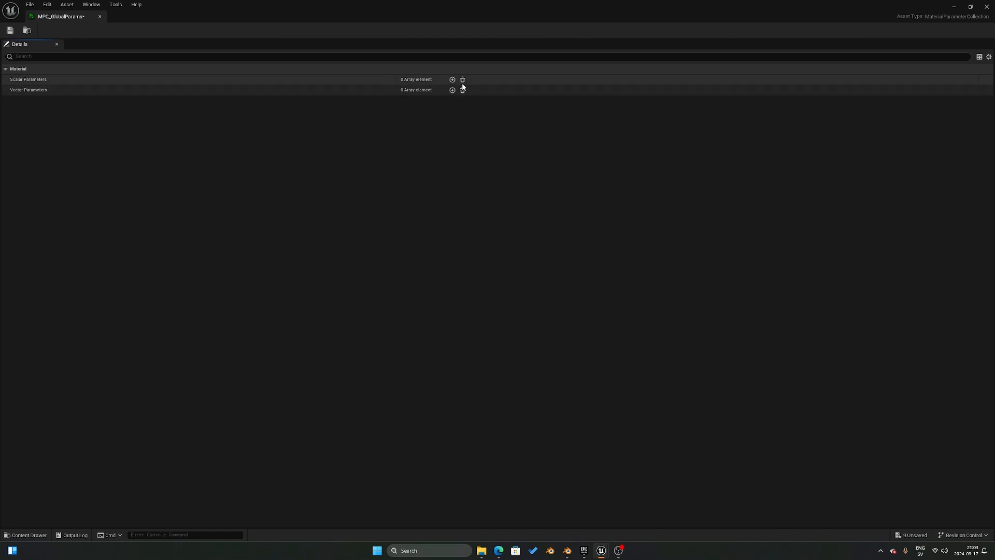
{"action": "left_click", "coordinate": [452, 79]}
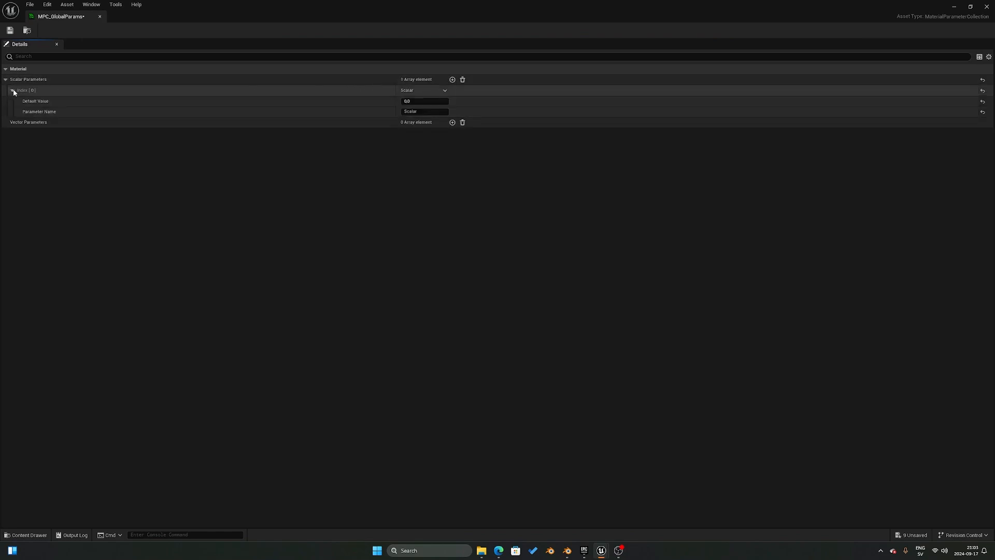
{"action": "left_click", "coordinate": [424, 110]}
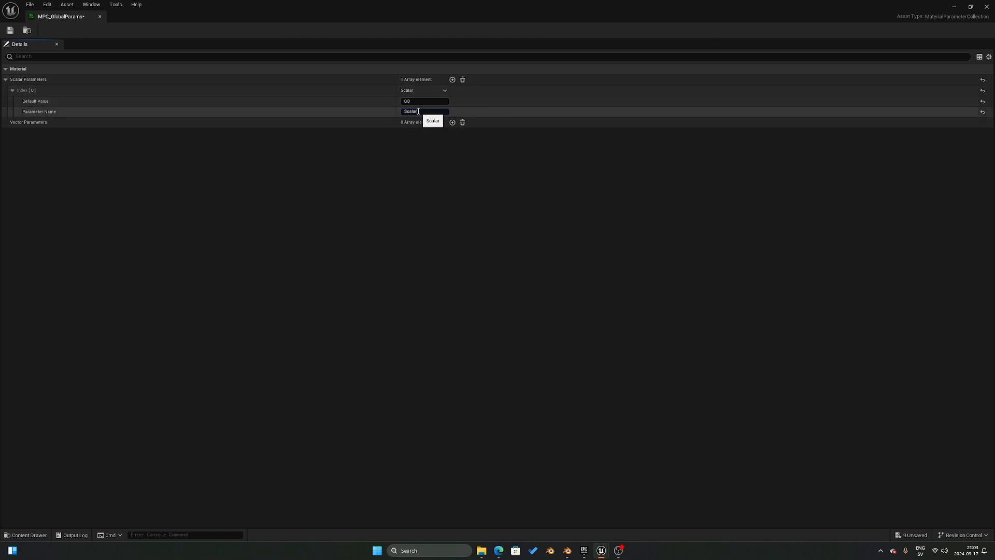
{"action": "type", "text": "Grid"}
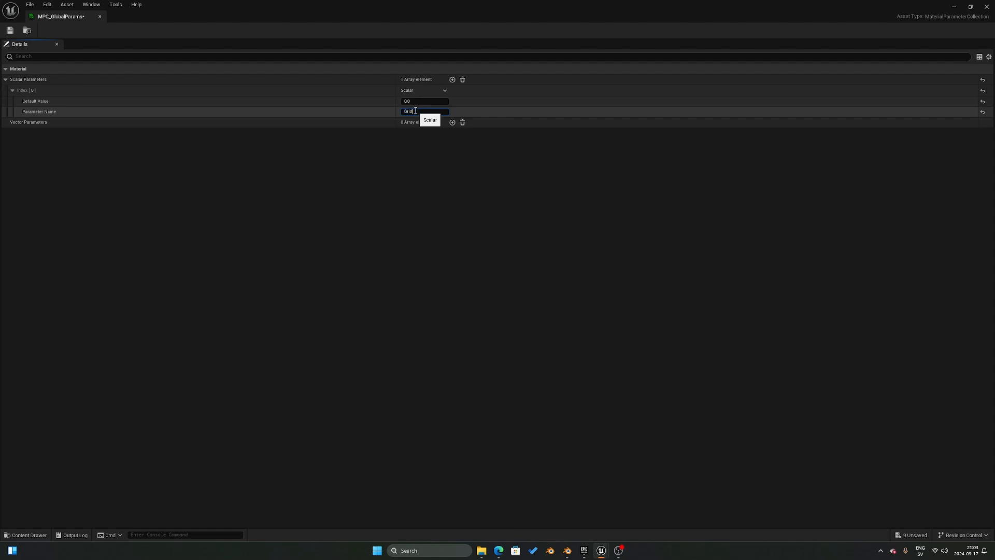
{"action": "type", "text": "GridSize"}
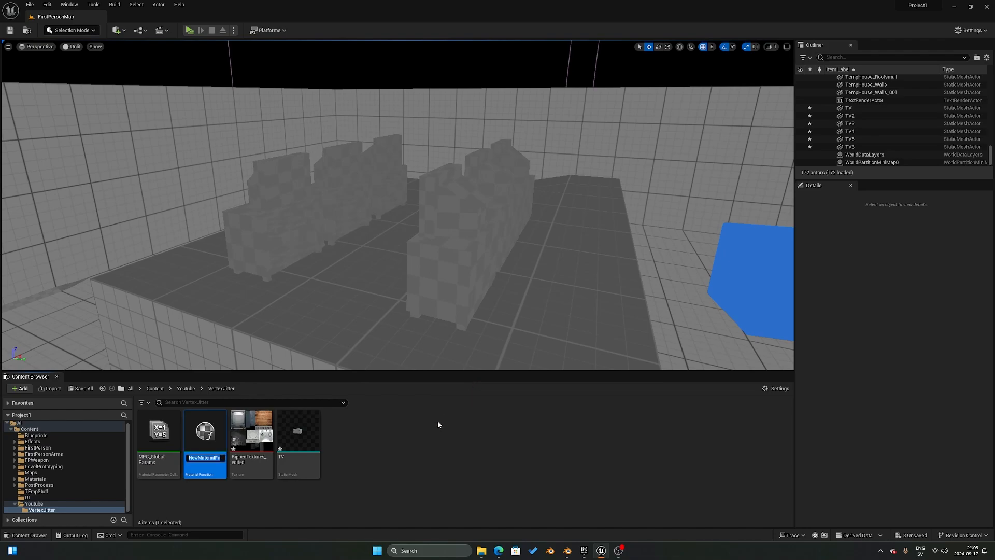
- Name the new Material Function asset MF_VertexJitter
{"action": "type", "text": "MF_VertexJitter"}
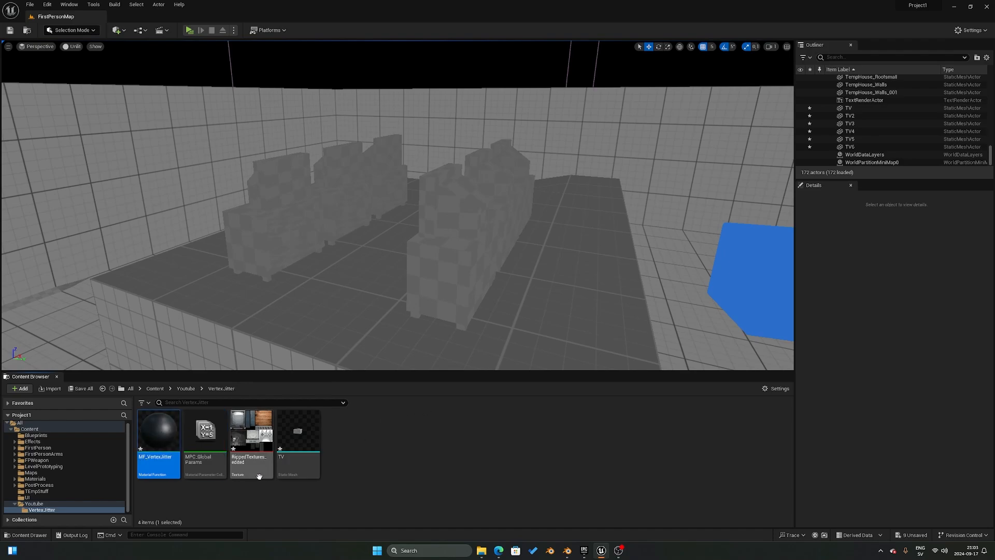
- Add an Absolute World Position node set to Camera Relative World Position in MF_VertexJitter
{"action": "double_click", "coordinate": [158, 432]}
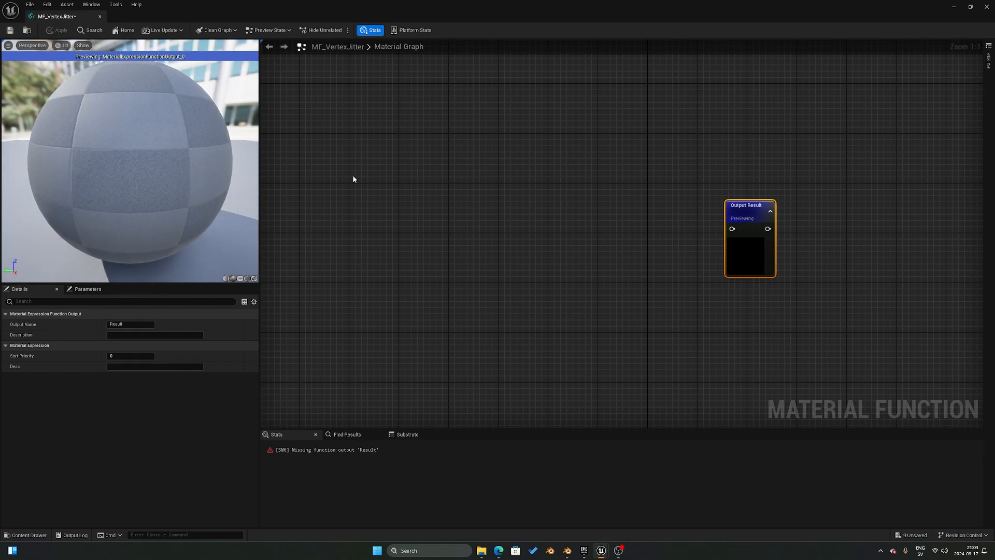
{"action": "type", "text": "Worl"}
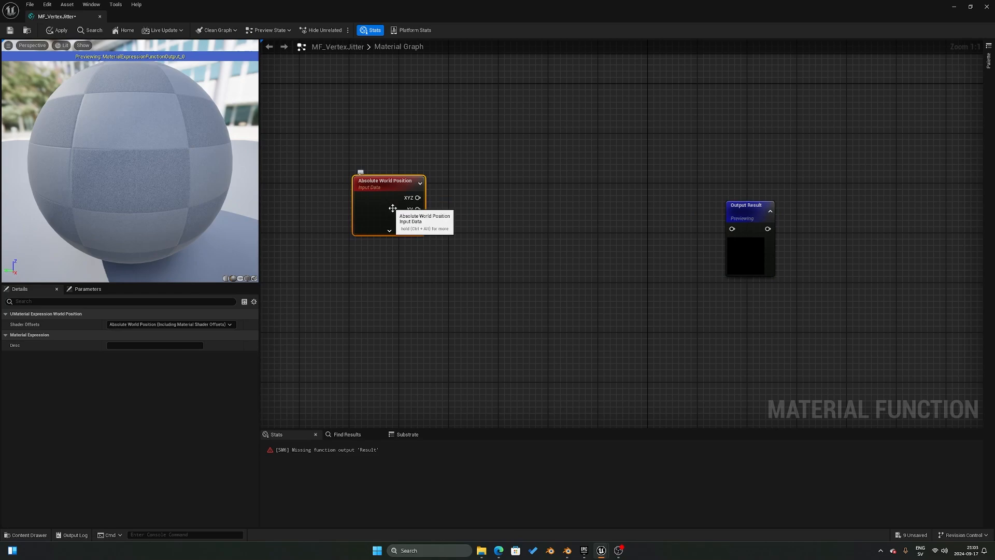
{"action": "left_click", "coordinate": [169, 325]}
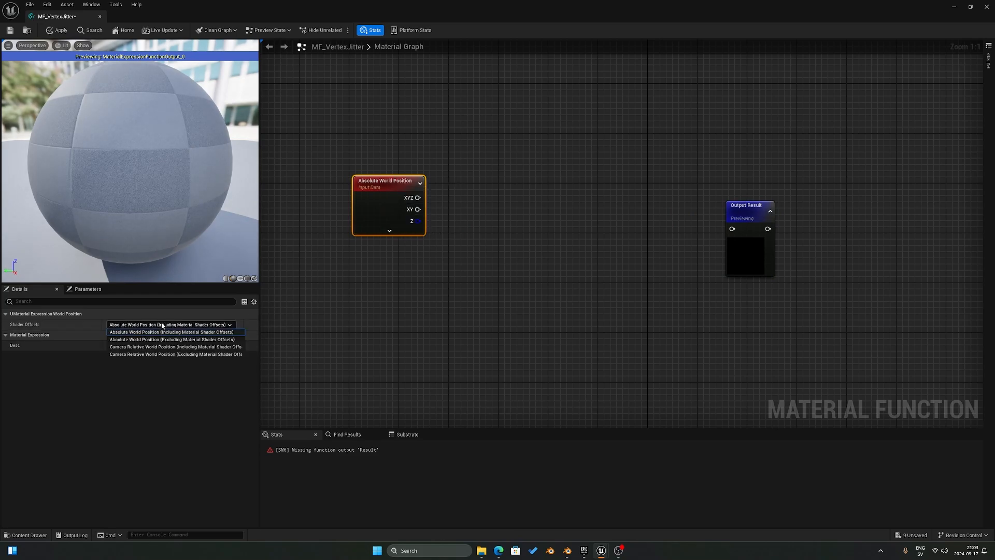
{"action": "mouse_move", "coordinate": [175, 346]}
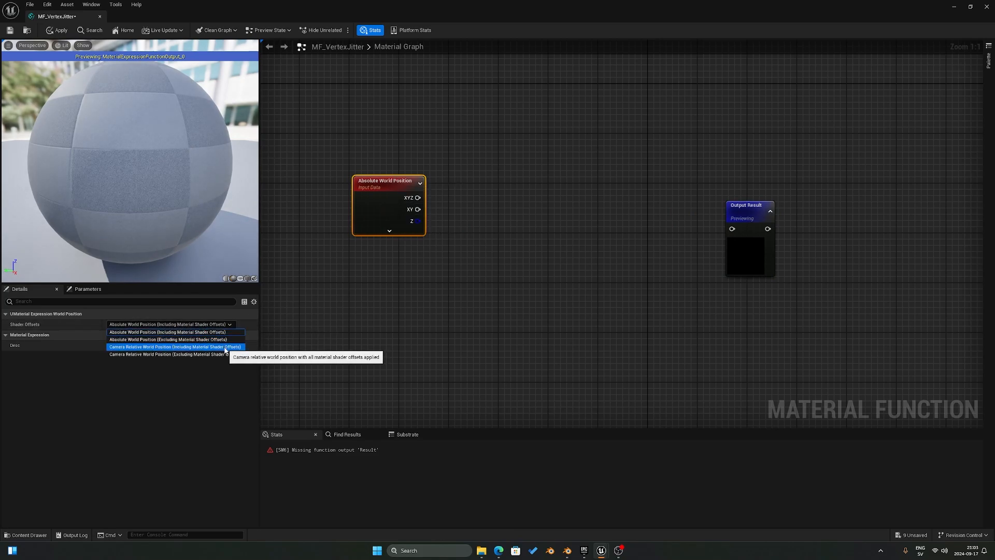
{"action": "left_click", "coordinate": [172, 346]}
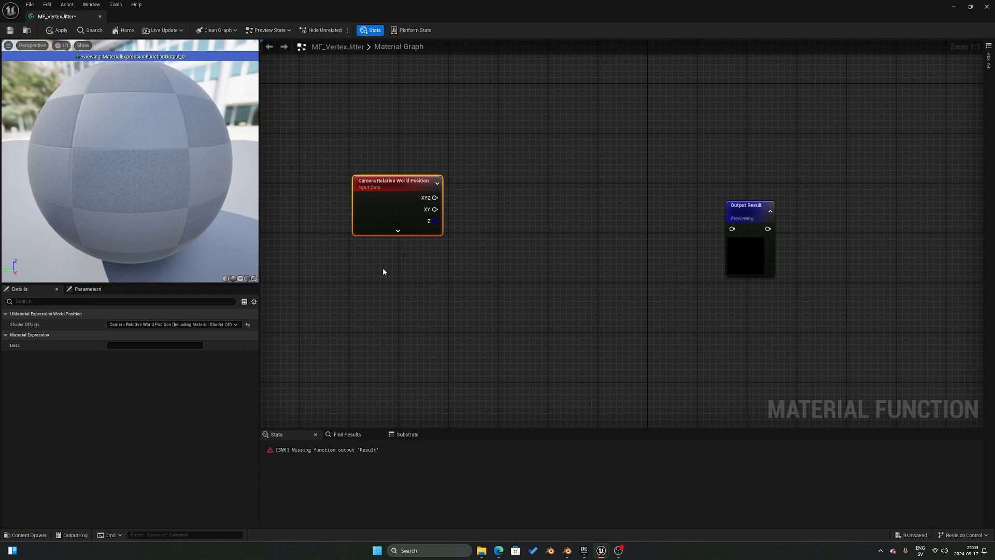
{"action": "mouse_move", "coordinate": [367, 275]}
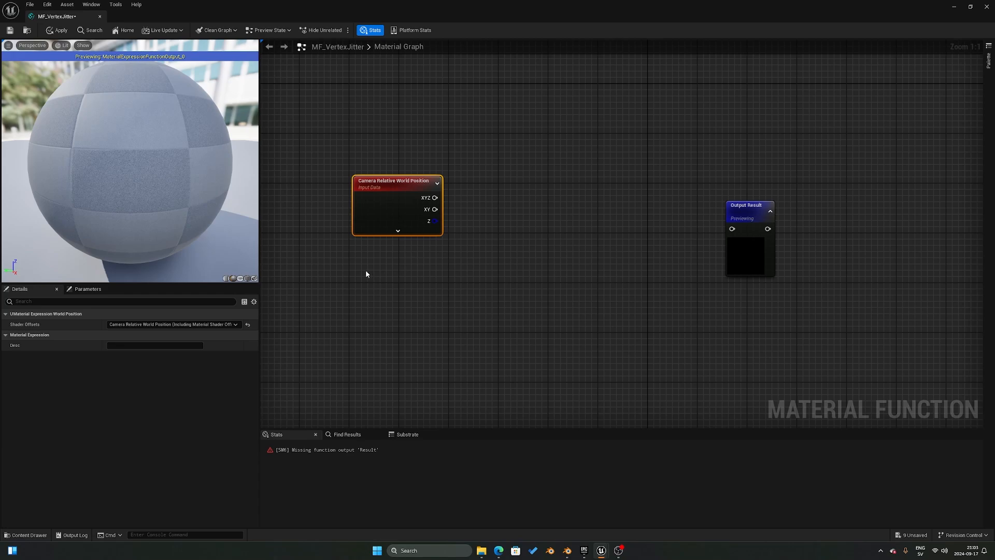
- Add a Collection Parameter node reading GridSize from MPC_GlobalParams
{"action": "right_click", "coordinate": [366, 274]}
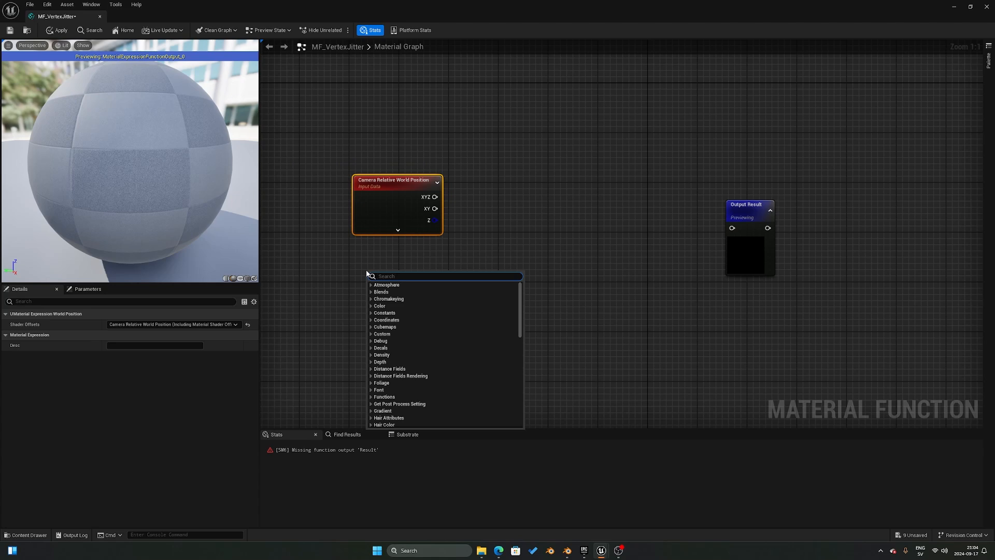
{"action": "type", "text": "colle"}
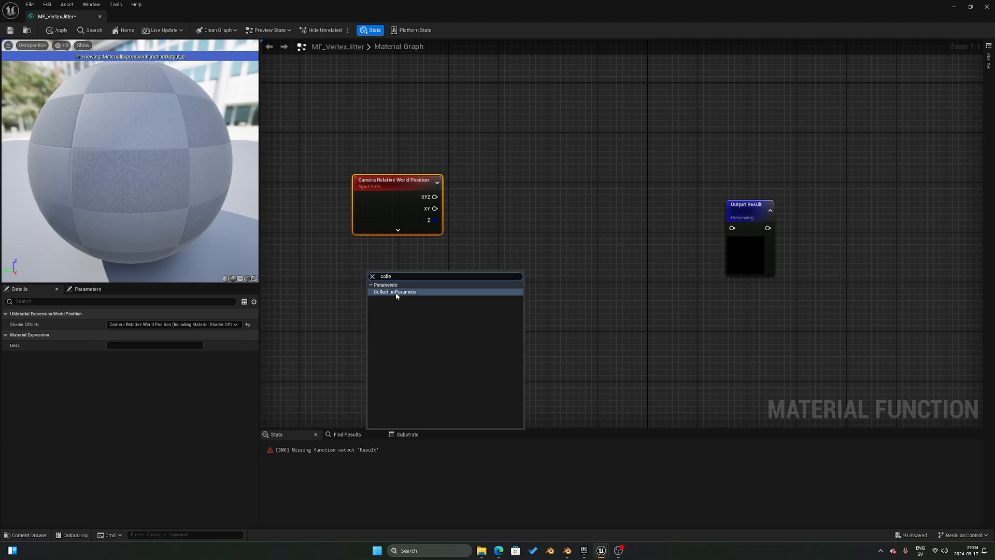
{"action": "left_click", "coordinate": [395, 291]}
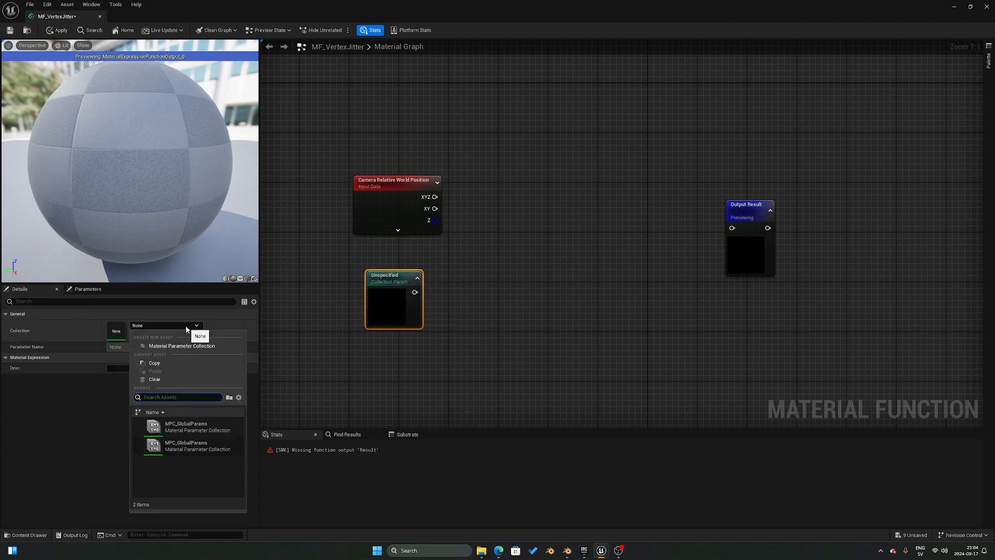
{"action": "mouse_move", "coordinate": [187, 429]}
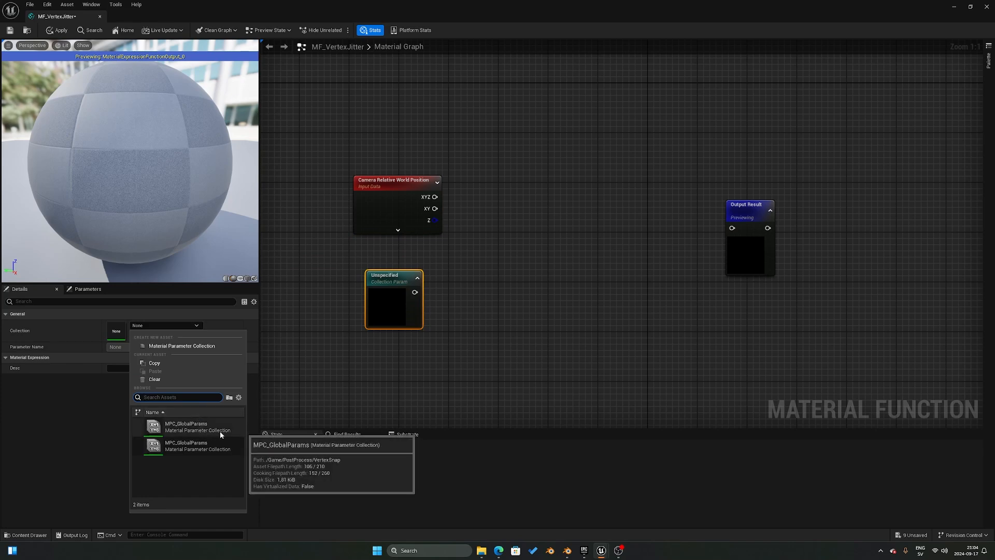
{"action": "left_click", "coordinate": [190, 426]}
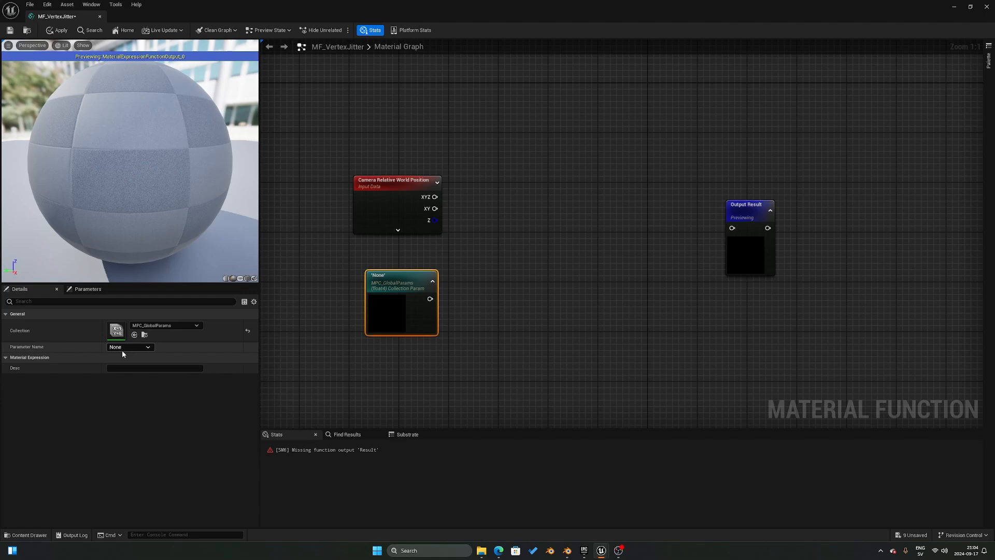
{"action": "left_click", "coordinate": [129, 346]}
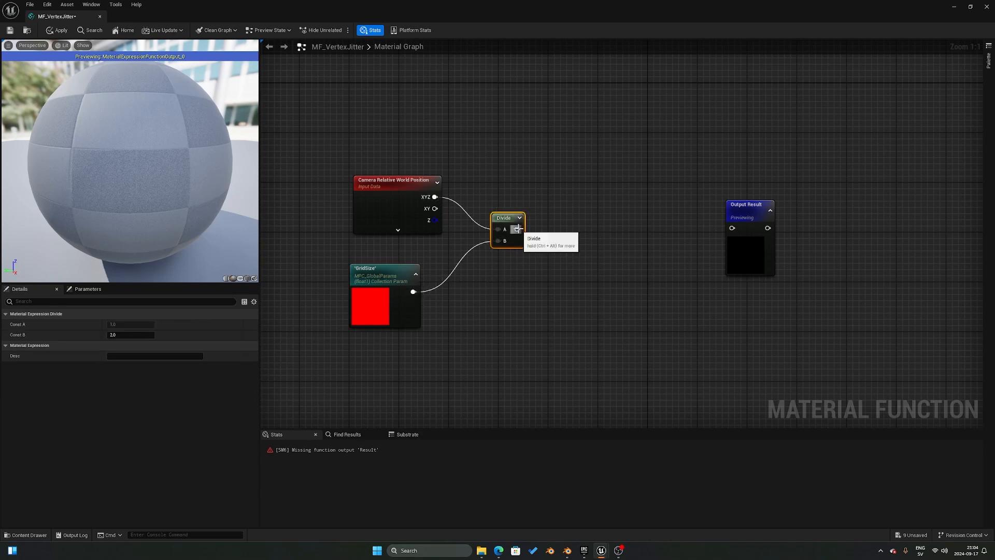
- Chain Floor and Subtract nodes, subtracting the original camera-relative position, and save the function
{"action": "type", "text": "flo"}
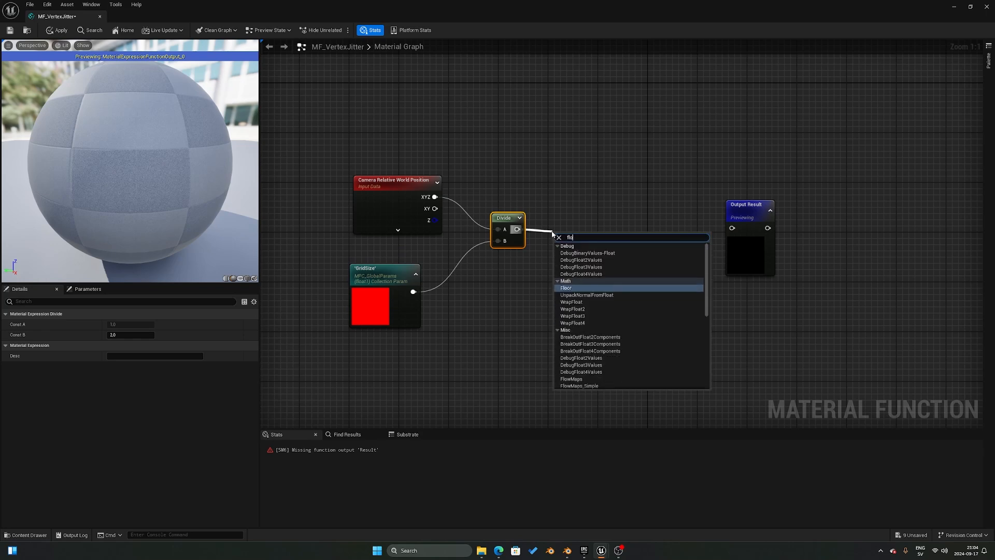
{"action": "left_click", "coordinate": [565, 288]}
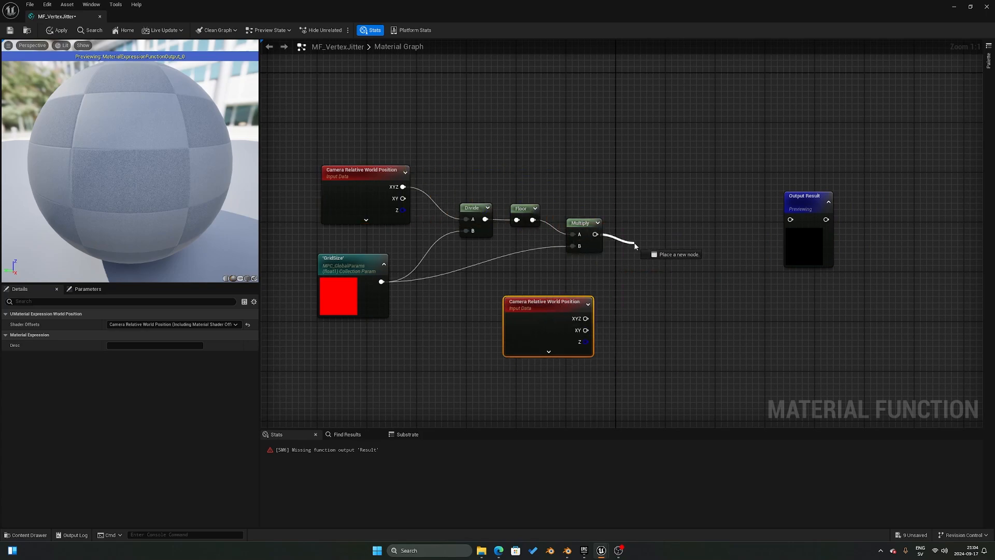
{"action": "left_click", "coordinate": [635, 246]}
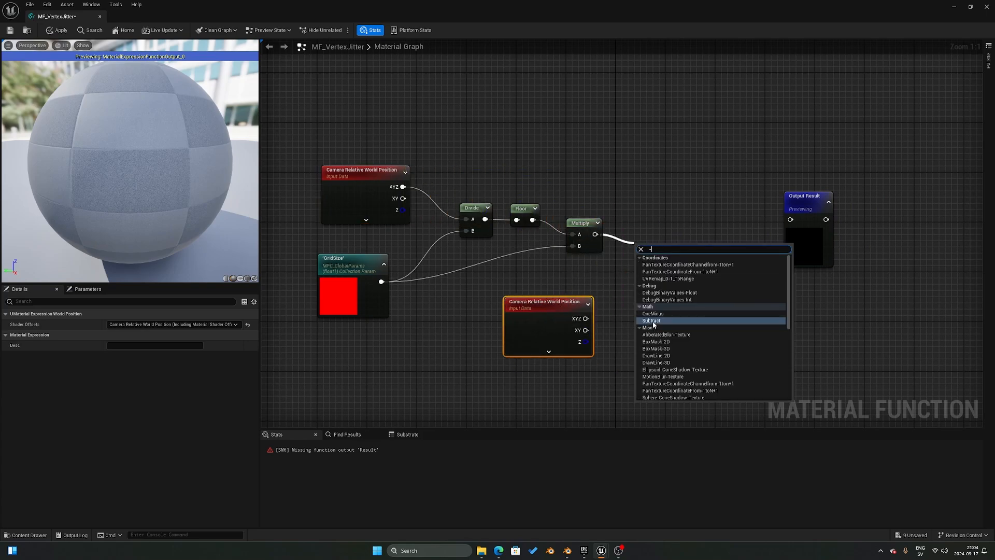
{"action": "left_click", "coordinate": [651, 320]}
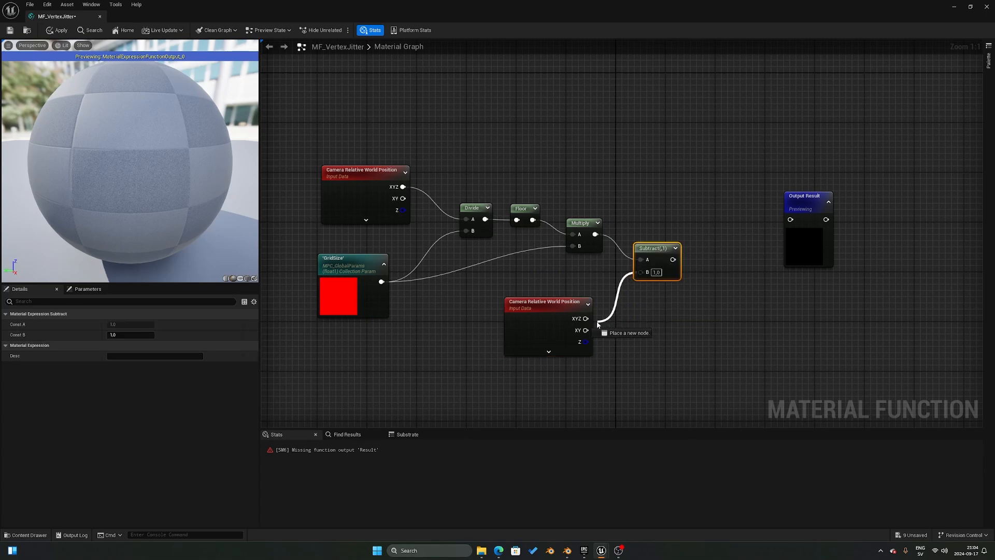
{"action": "left_click_drag", "start_coordinate": [673, 259], "coordinate": [790, 218]}
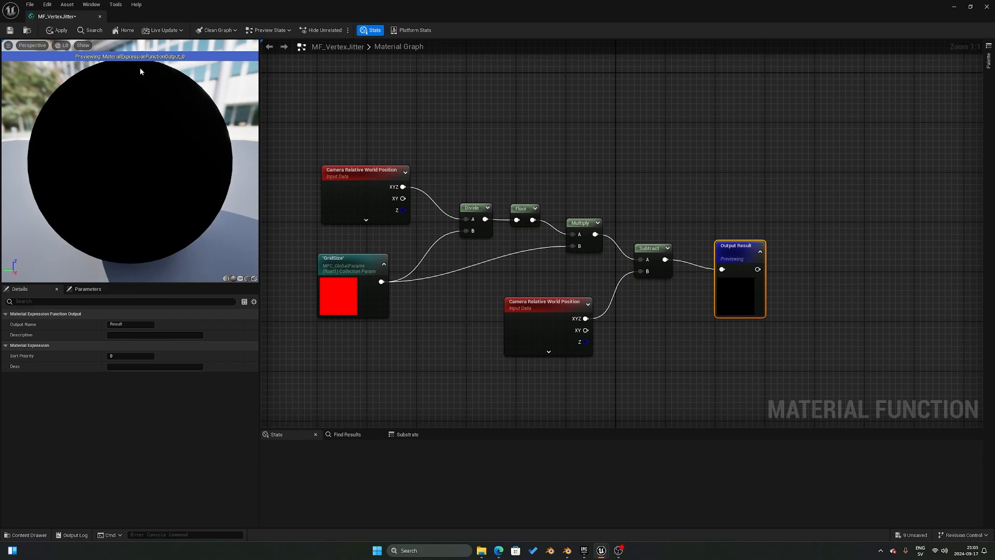
{"action": "left_click", "coordinate": [10, 30]}
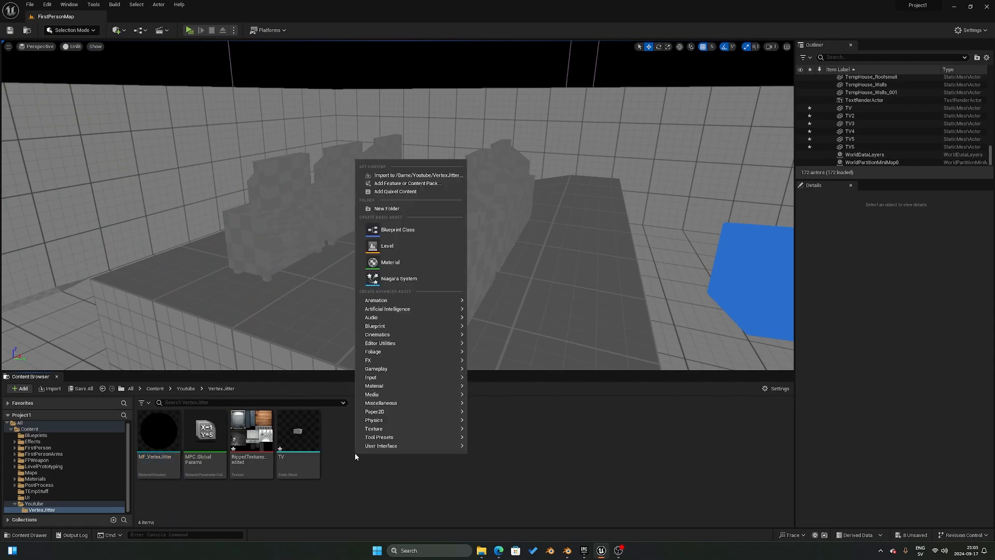
{"action": "mouse_move", "coordinate": [399, 381]}
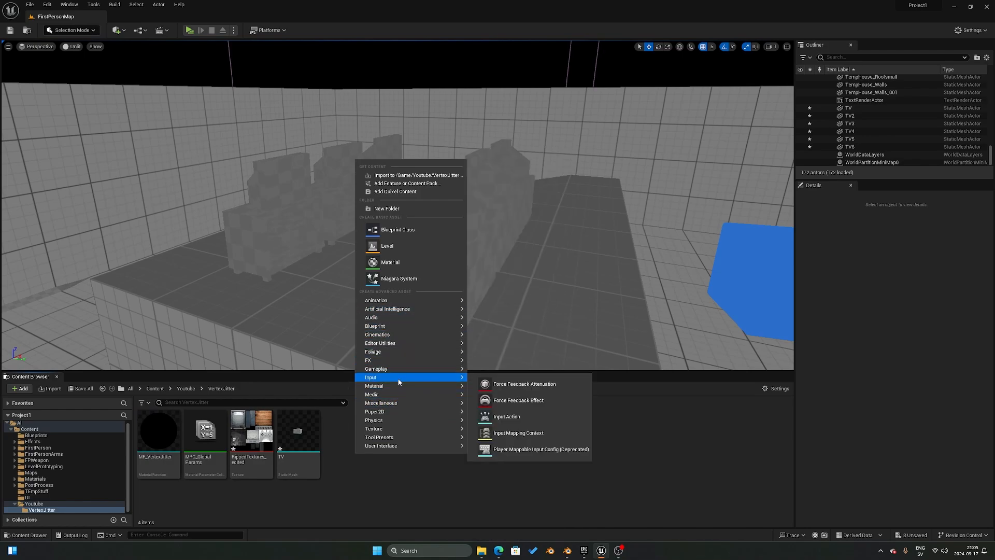
{"action": "mouse_move", "coordinate": [374, 385]}
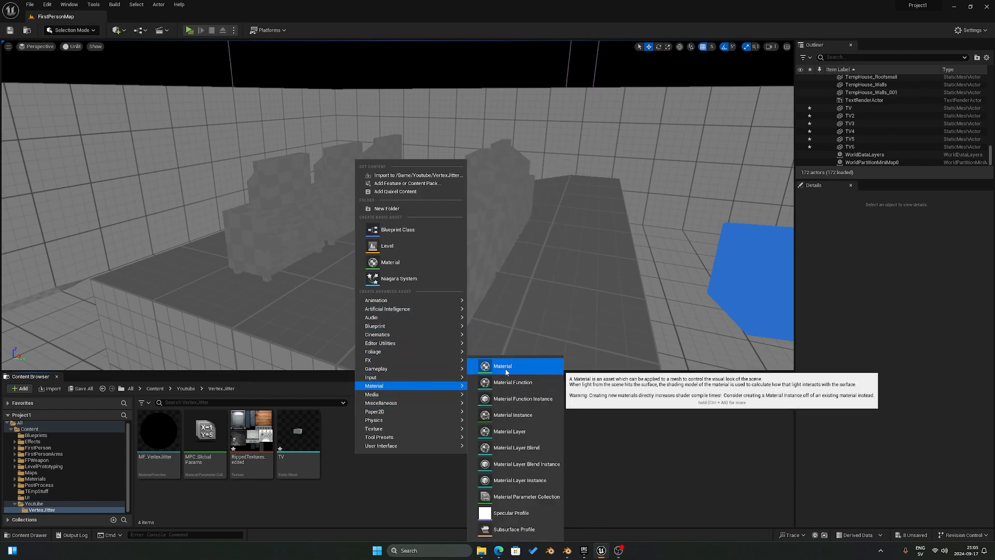
- Create M_MasterMaterial and wire a RippedTextures_edited Texture Sample into Base Color
{"action": "left_click", "coordinate": [502, 365]}
{"action": "type", "text": "M_MasterMaterial"}
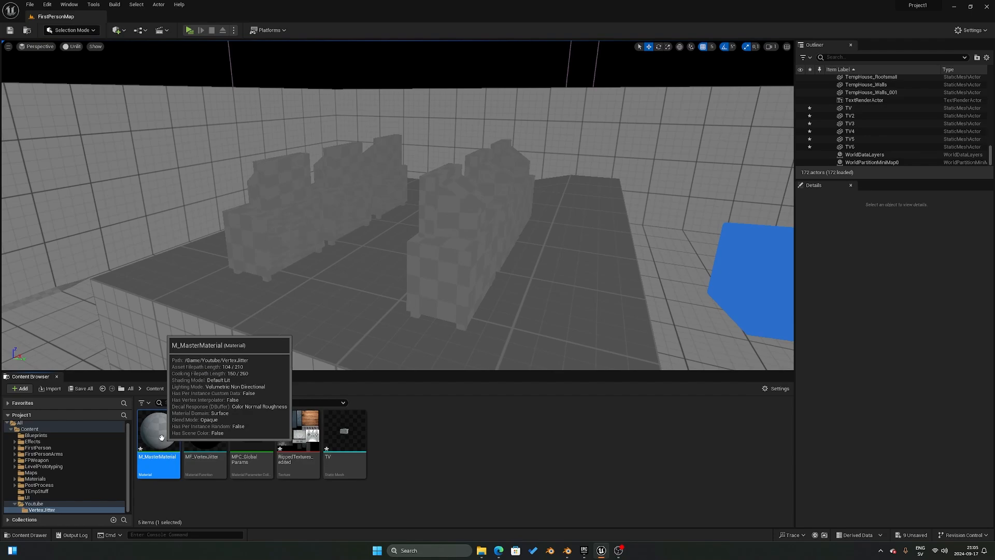
{"action": "double_click", "coordinate": [158, 425]}
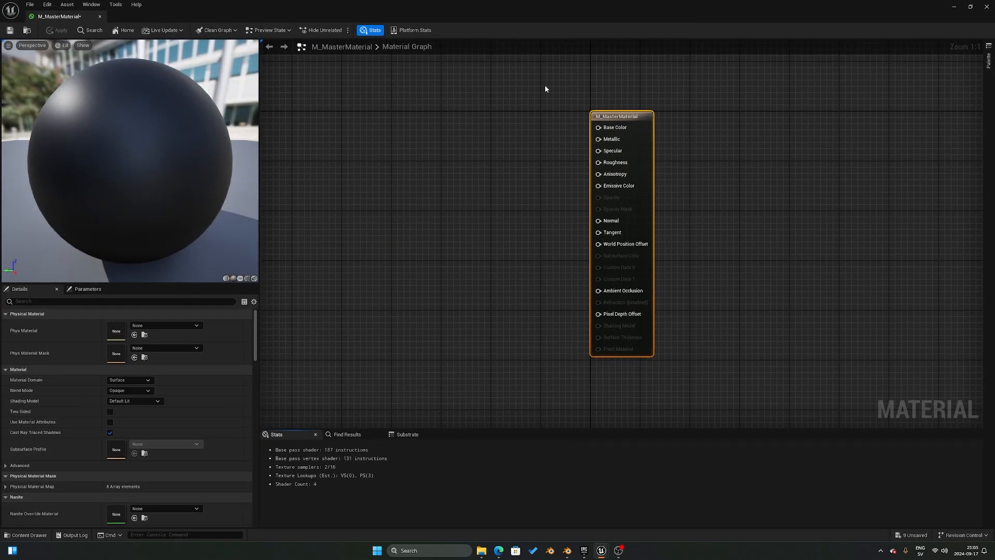
{"action": "left_click_drag", "start_coordinate": [618, 116], "coordinate": [703, 169]}
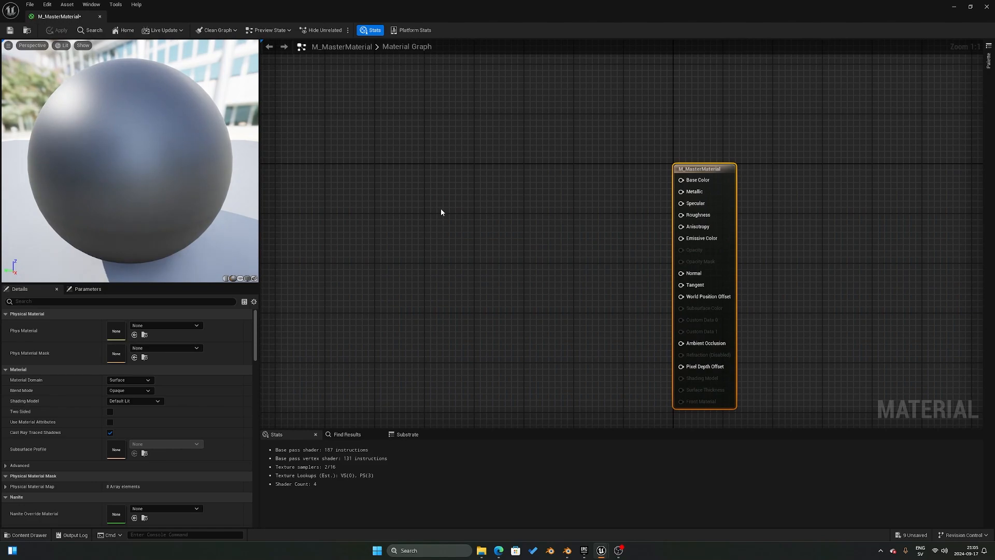
{"action": "right_click", "coordinate": [441, 211]}
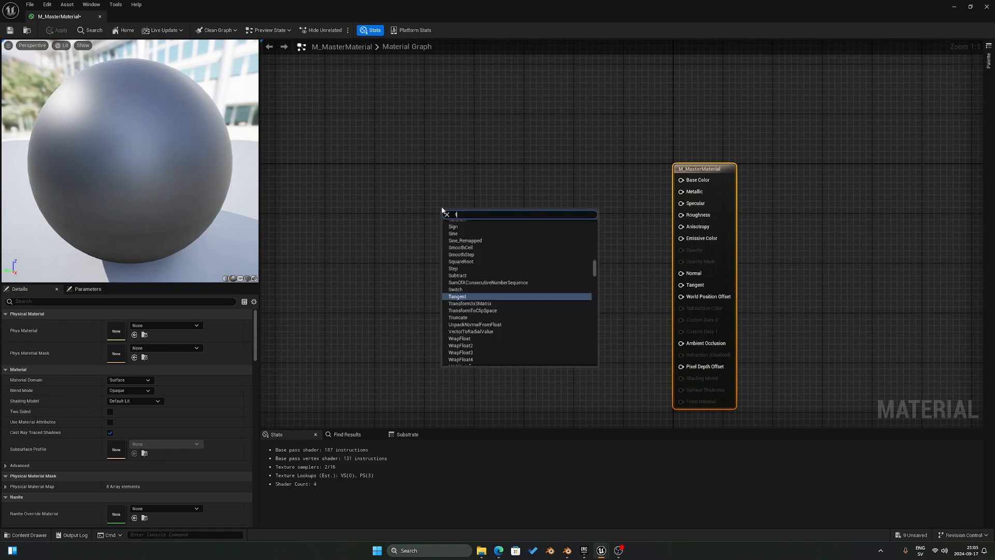
{"action": "type", "text": "texture"}
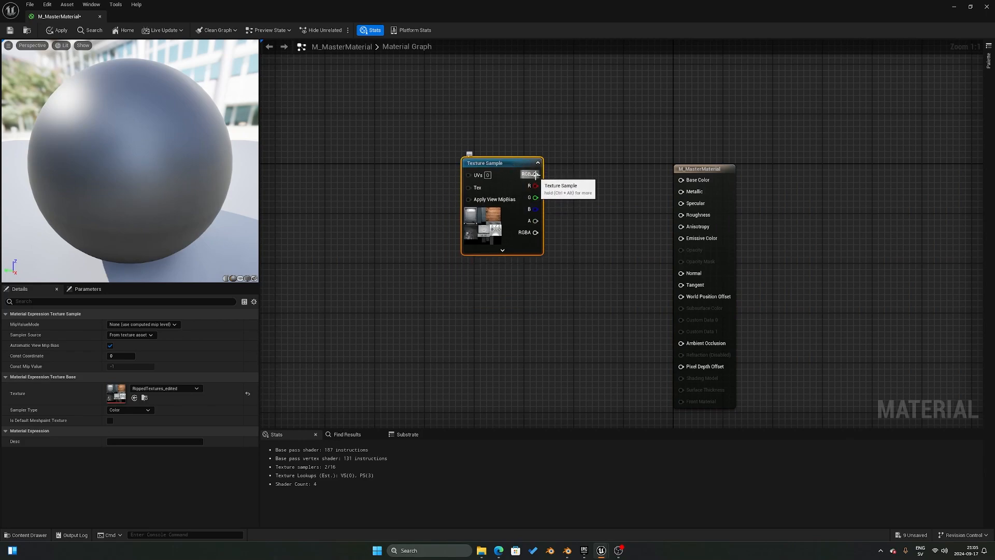
{"action": "left_click", "coordinate": [535, 174]}
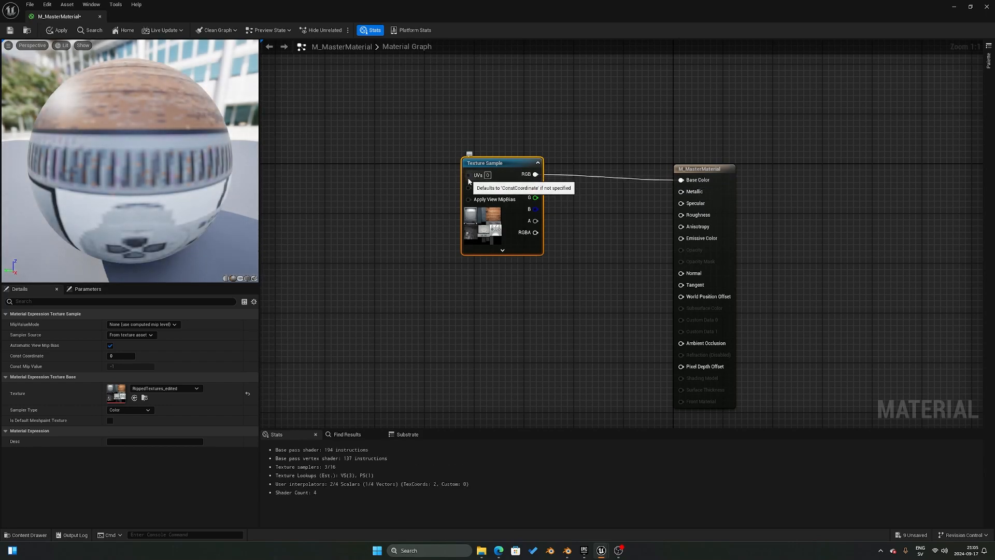
{"action": "mouse_move", "coordinate": [445, 189]}
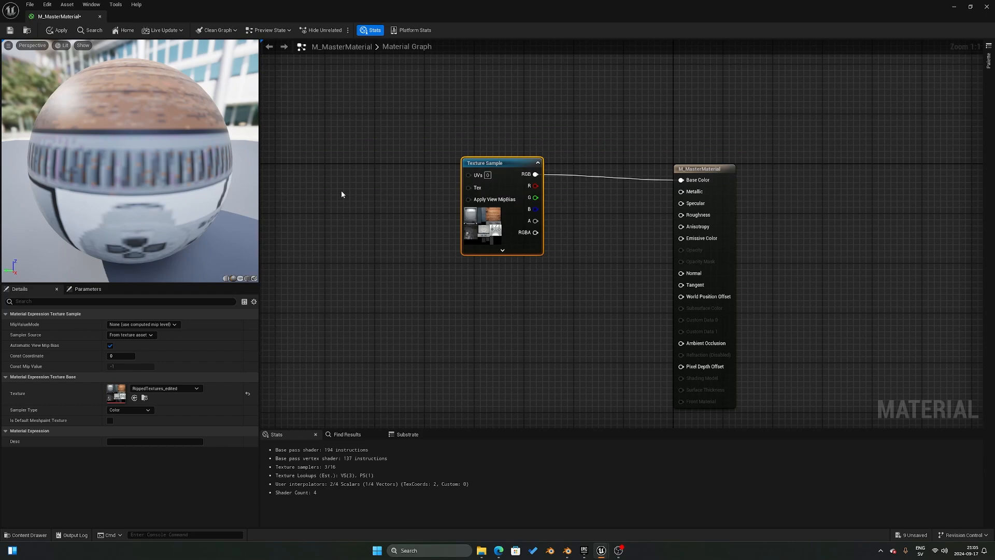
{"action": "type", "text": "texture obj"}
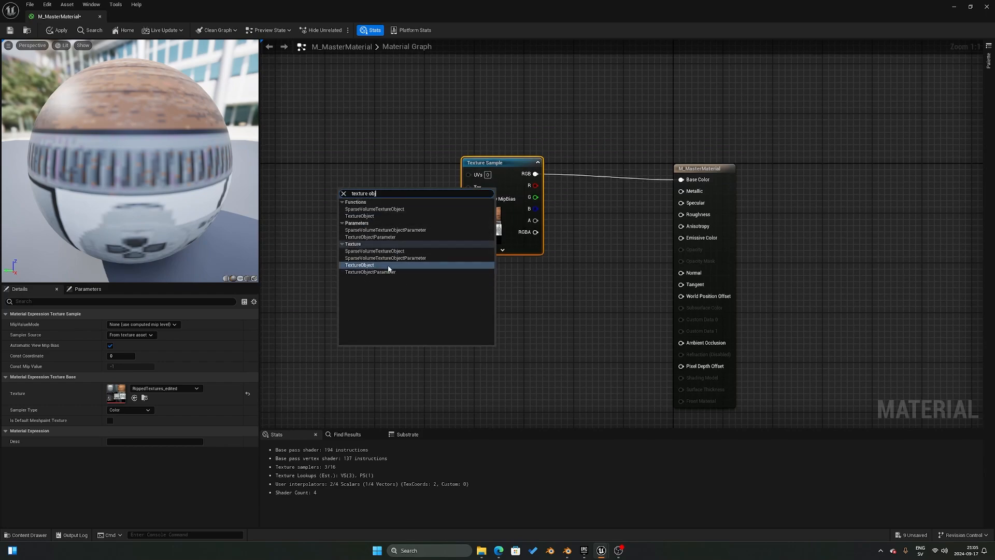
- Add a BaseColor texture object parameter feeding the Texture Sample's Tex pin
{"action": "left_click", "coordinate": [359, 265]}
{"action": "type", "text": "BaseColor"}
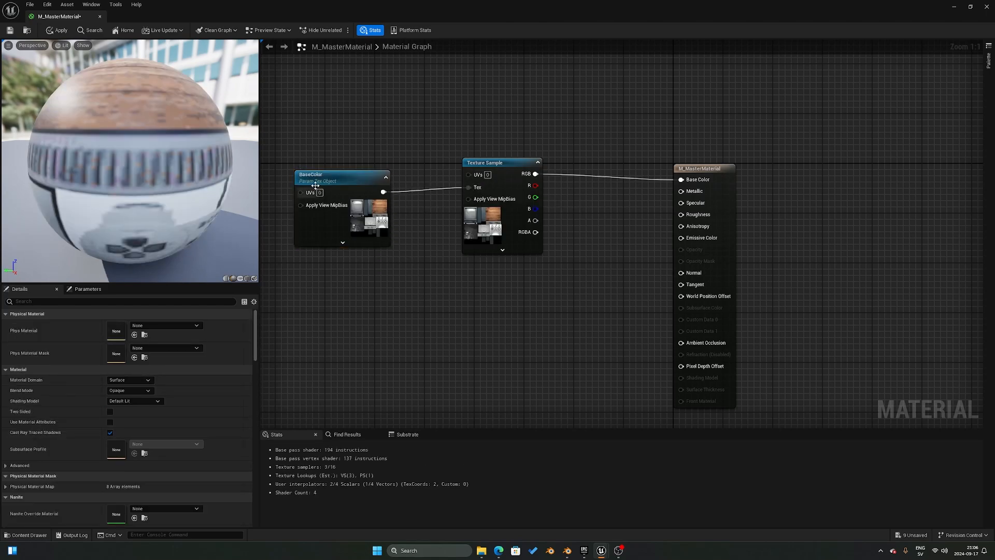
- Add an MF_VertexJitter function call and wire its Result into World Position Offset
{"action": "left_click", "coordinate": [330, 161]}
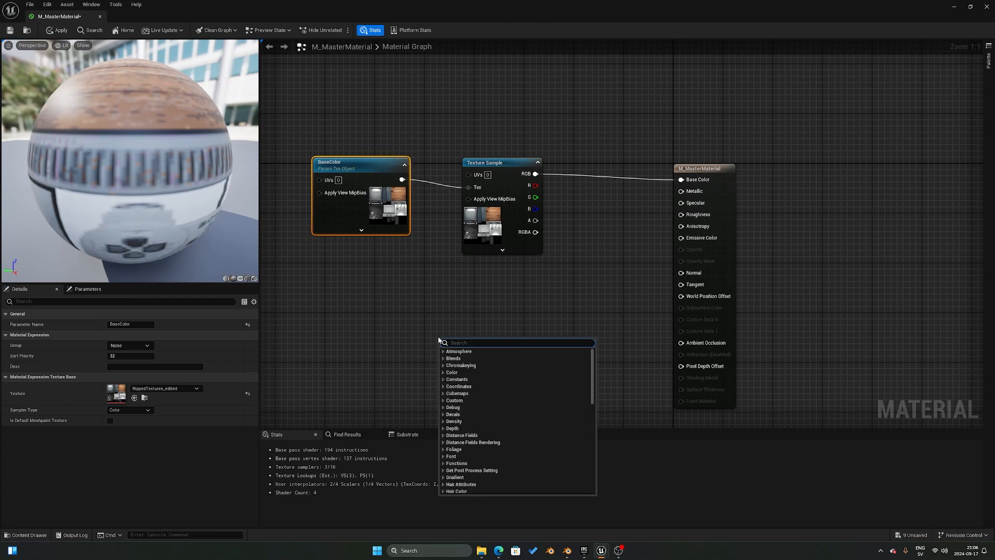
{"action": "type", "text": "Call"}
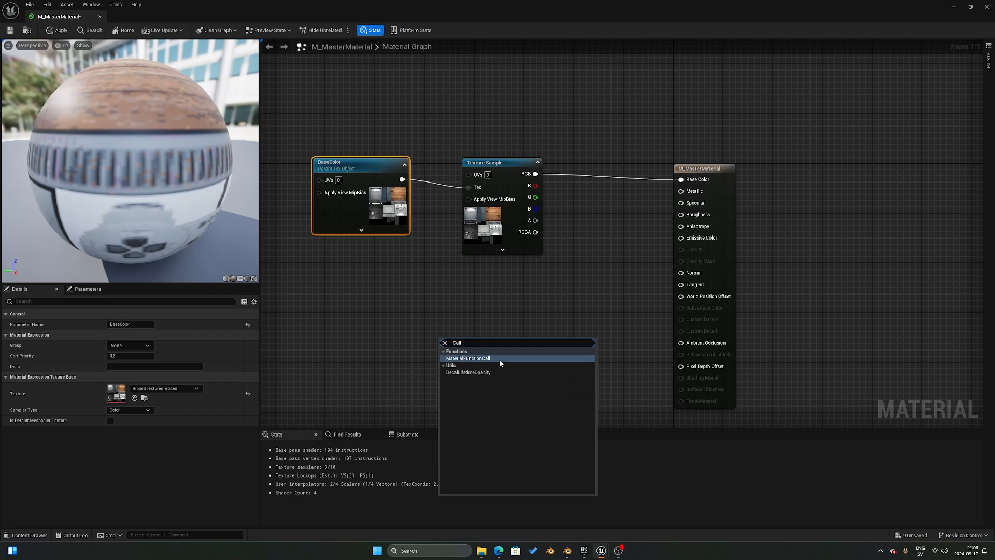
{"action": "left_click", "coordinate": [468, 358]}
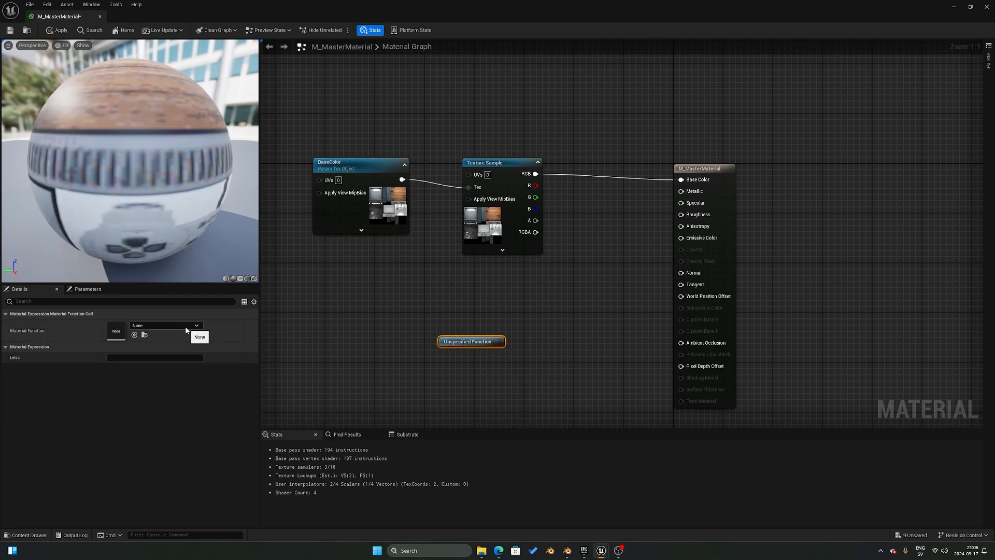
{"action": "left_click", "coordinate": [195, 325]}
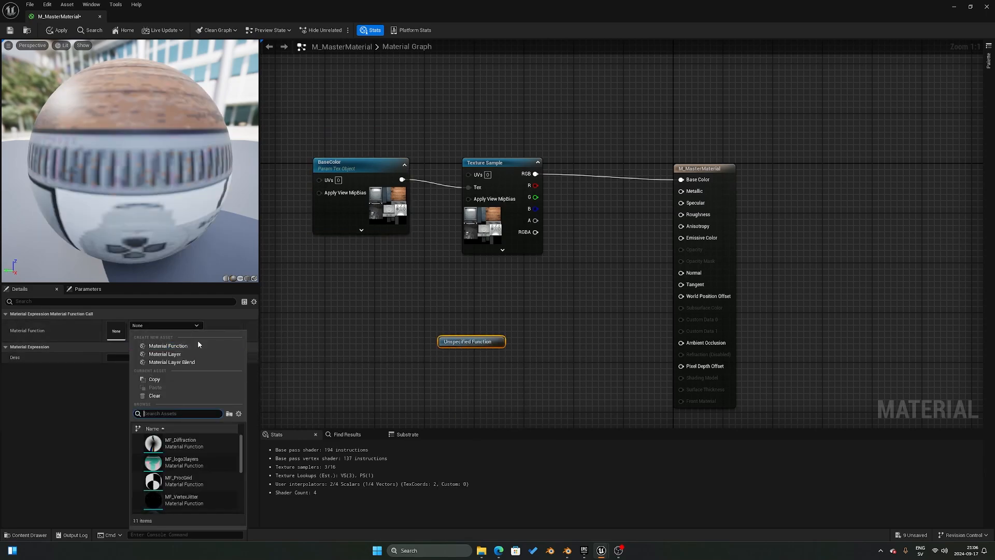
{"action": "left_click", "coordinate": [180, 500]}
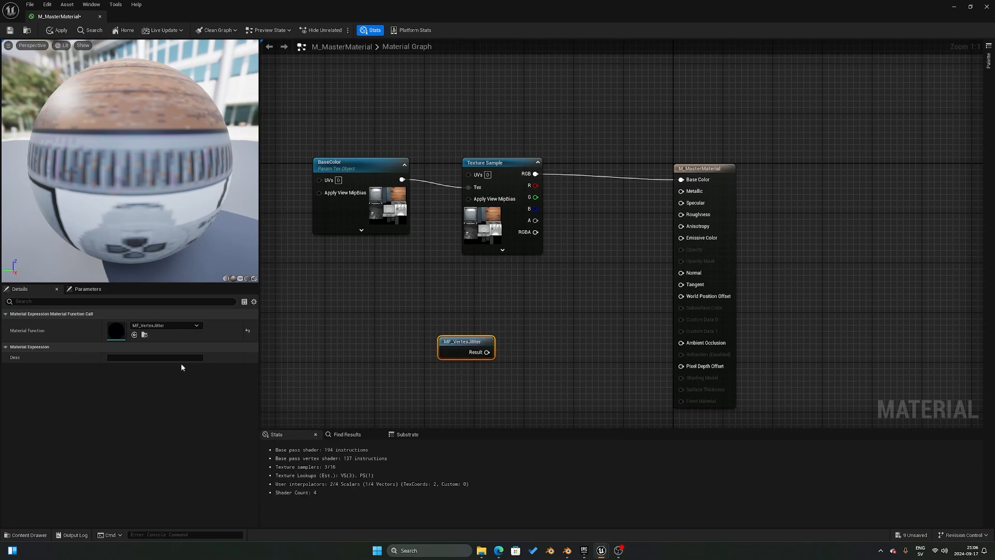
{"action": "left_click_drag", "start_coordinate": [487, 351], "coordinate": [580, 351]}
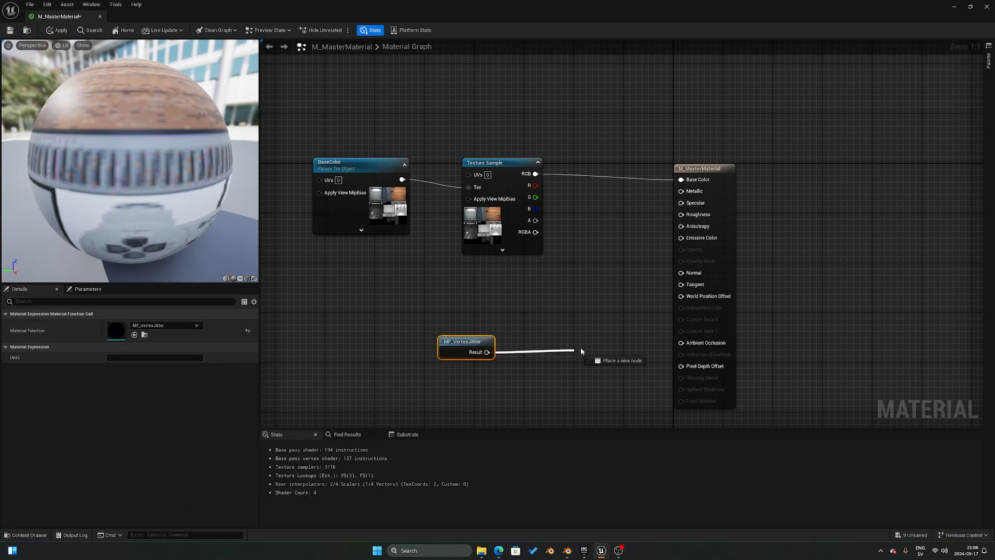
{"action": "left_click_drag", "start_coordinate": [486, 352], "coordinate": [680, 296]}
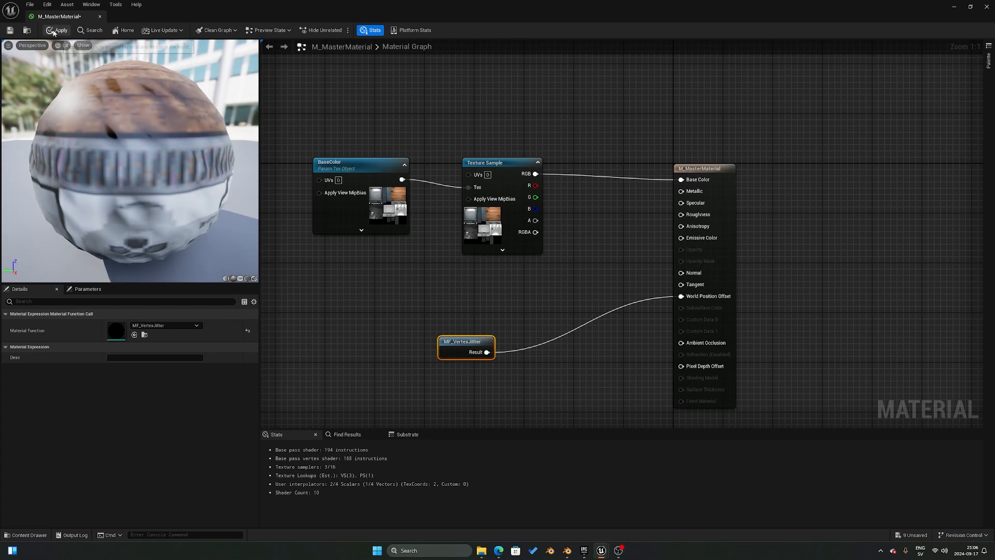
- Apply the graph changes and save M_MasterMaterial
{"action": "left_click", "coordinate": [58, 30]}
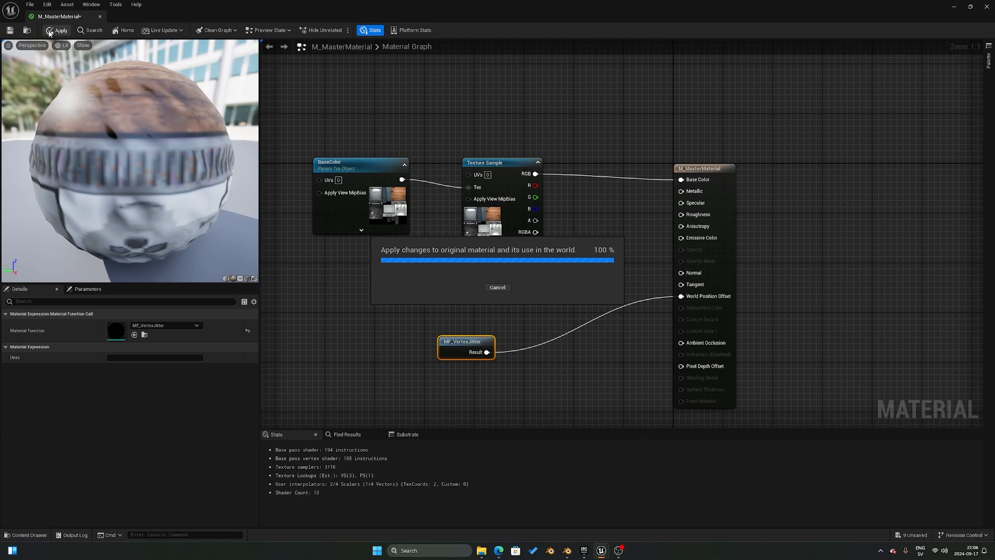
{"action": "left_click", "coordinate": [56, 30]}
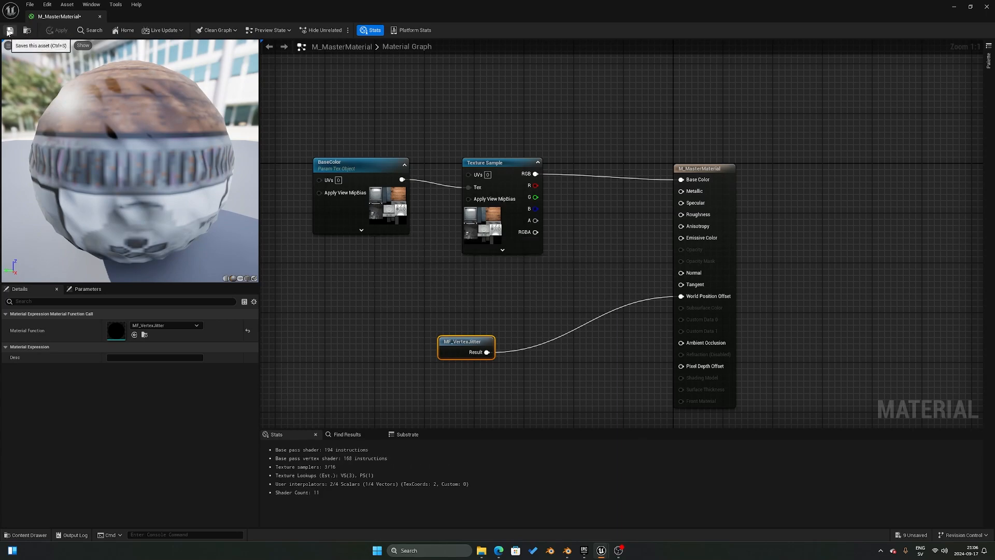
{"action": "left_click", "coordinate": [9, 31]}
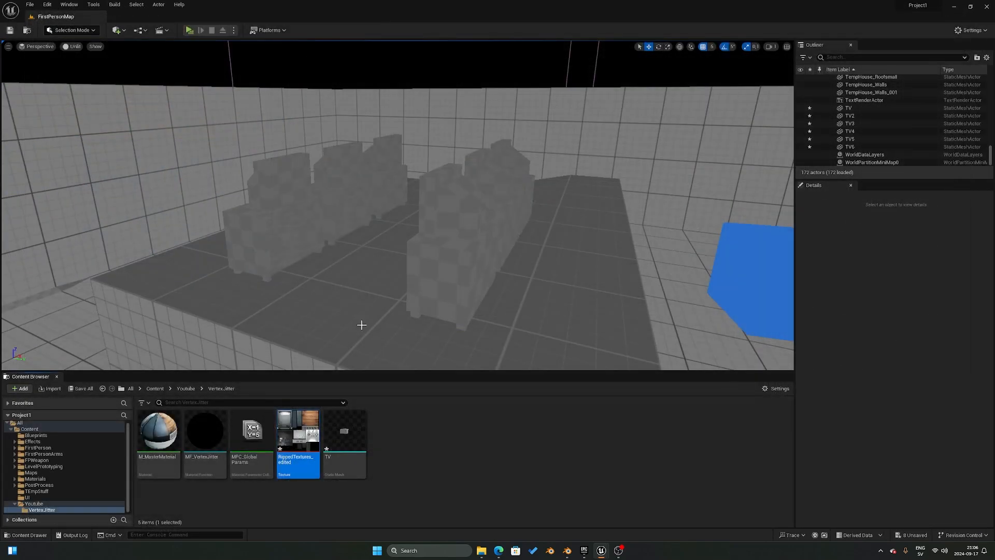
{"action": "mouse_move", "coordinate": [158, 432]}
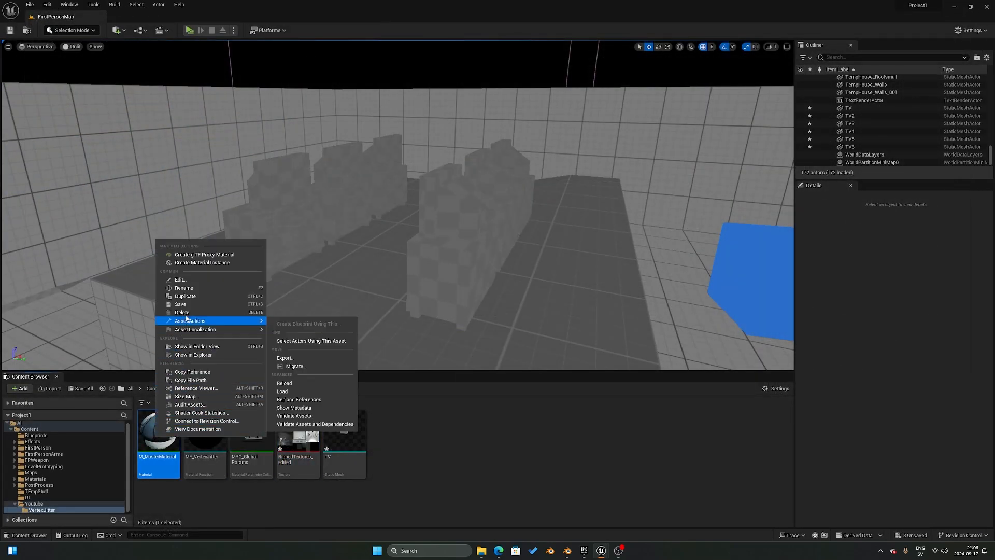
{"action": "mouse_move", "coordinate": [201, 263]}
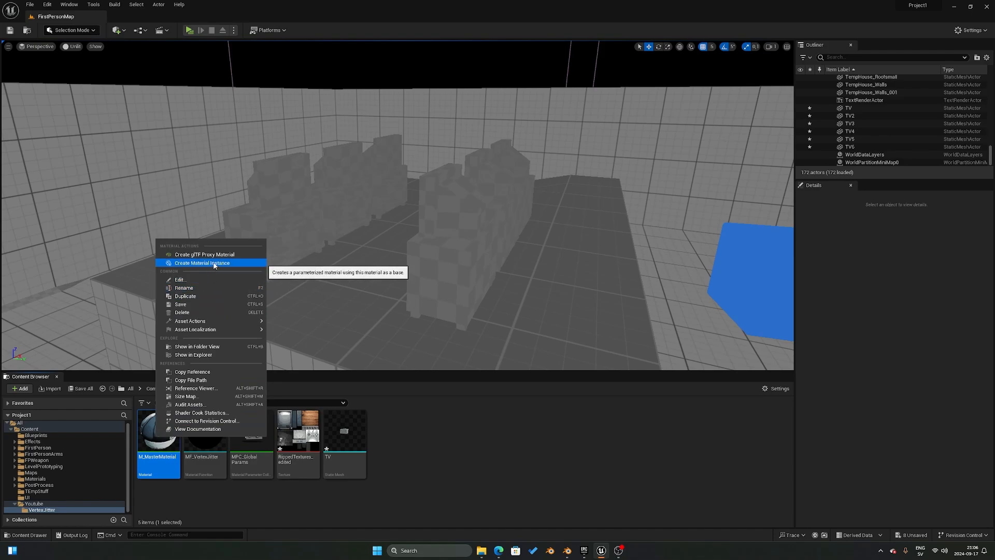
- Create an instance from M_MasterMaterial in Vertex_Jitter and name it MI_RetroTV
{"action": "left_click", "coordinate": [201, 263]}
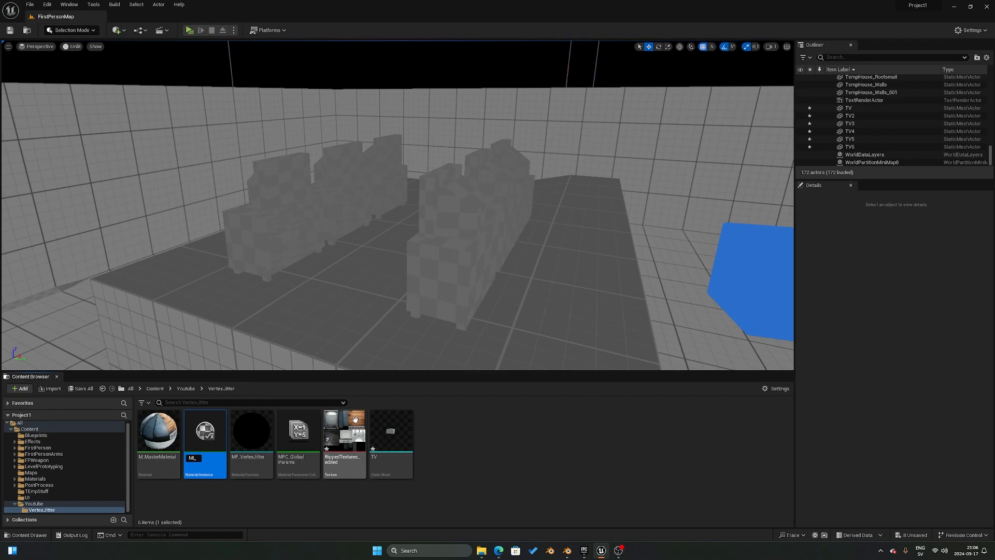
{"action": "type", "text": "ML_RetroTV"}
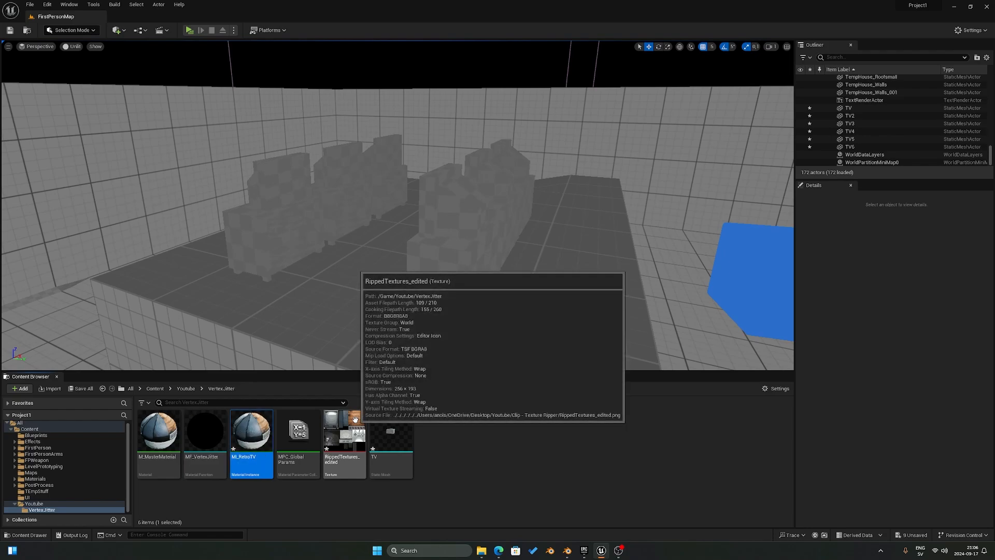
{"action": "mouse_move", "coordinate": [250, 437]}
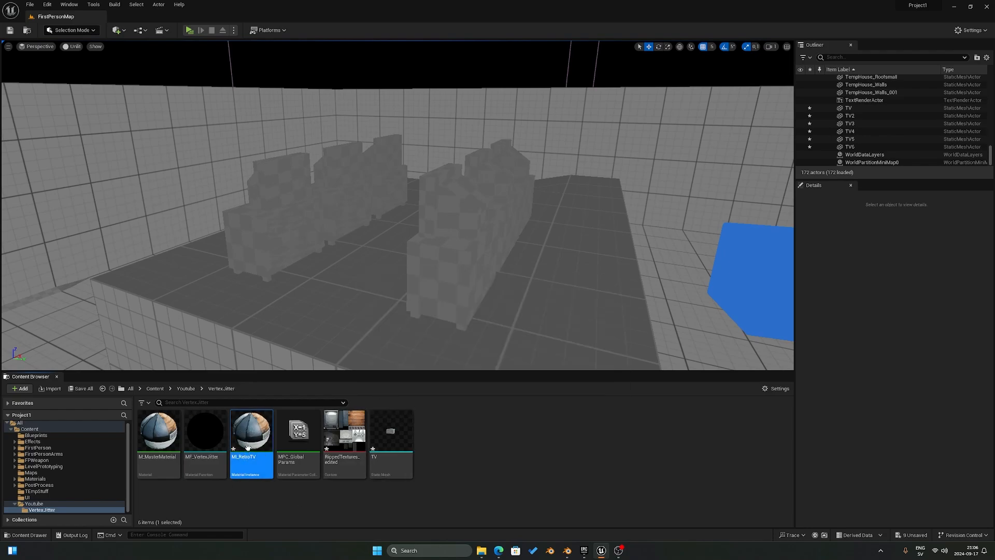
- Override MI_RetroTV's BaseColor parameter with the RippedTextures_edited texture
{"action": "double_click", "coordinate": [251, 429]}
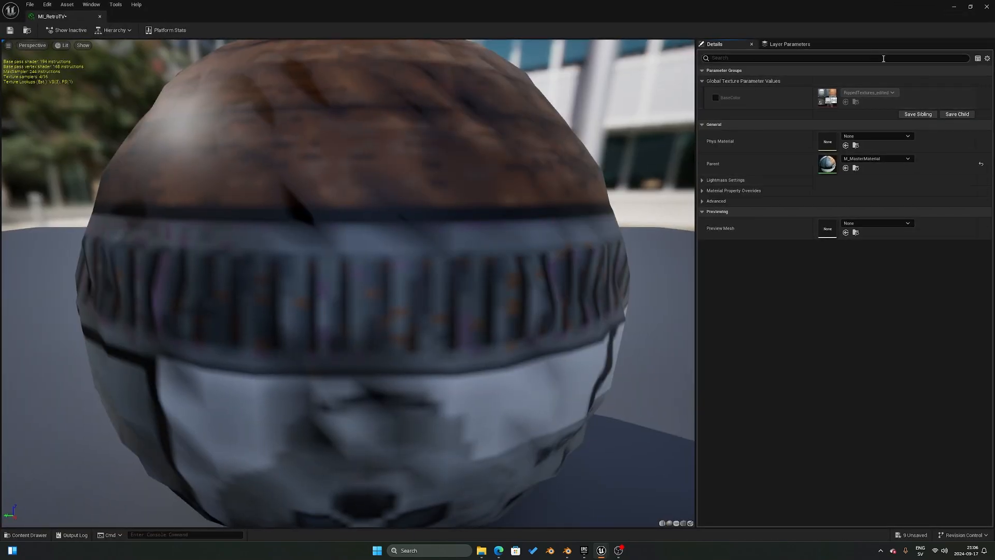
{"action": "left_click", "coordinate": [716, 98]}
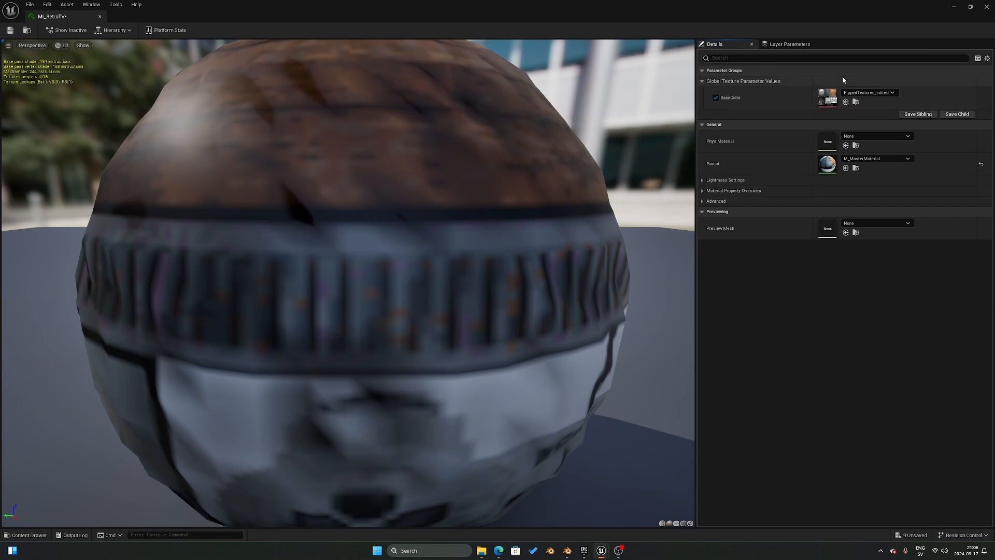
{"action": "left_click", "coordinate": [891, 92]}
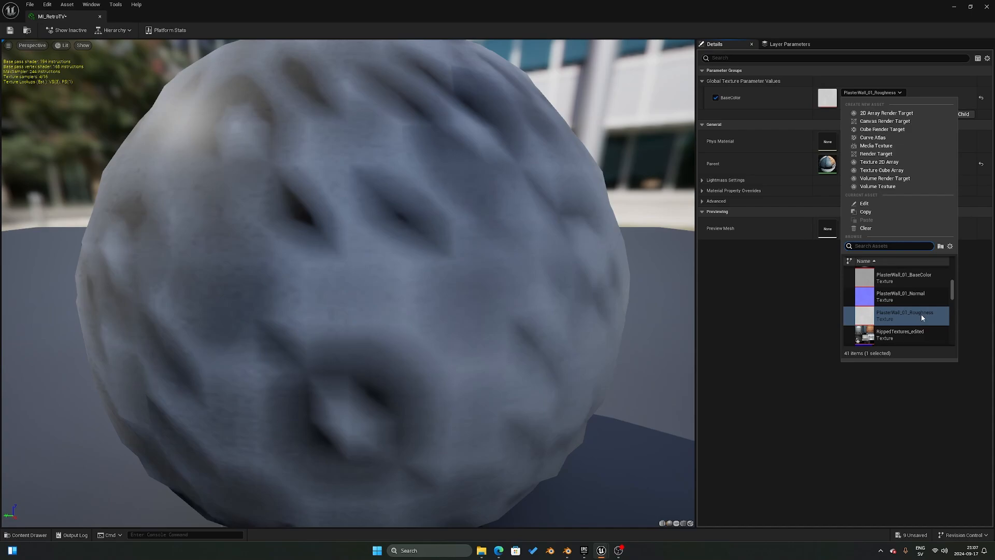
{"action": "left_click", "coordinate": [899, 332]}
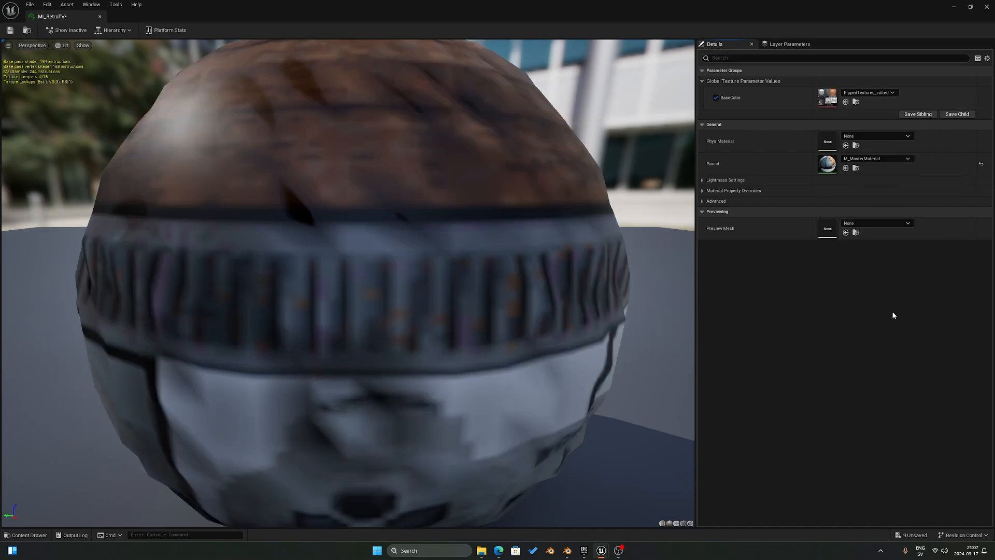
{"action": "mouse_move", "coordinate": [304, 129]}
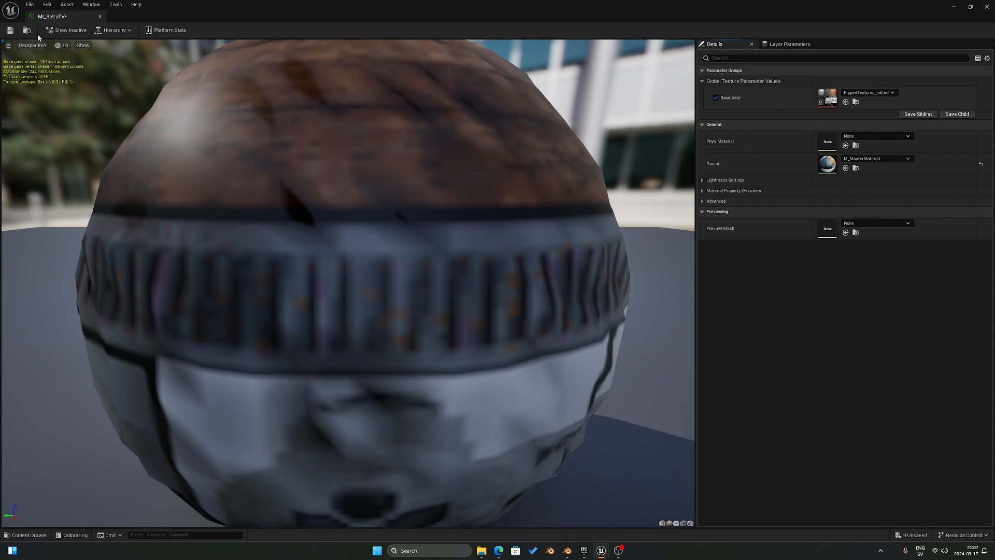
{"action": "mouse_move", "coordinate": [27, 31]}
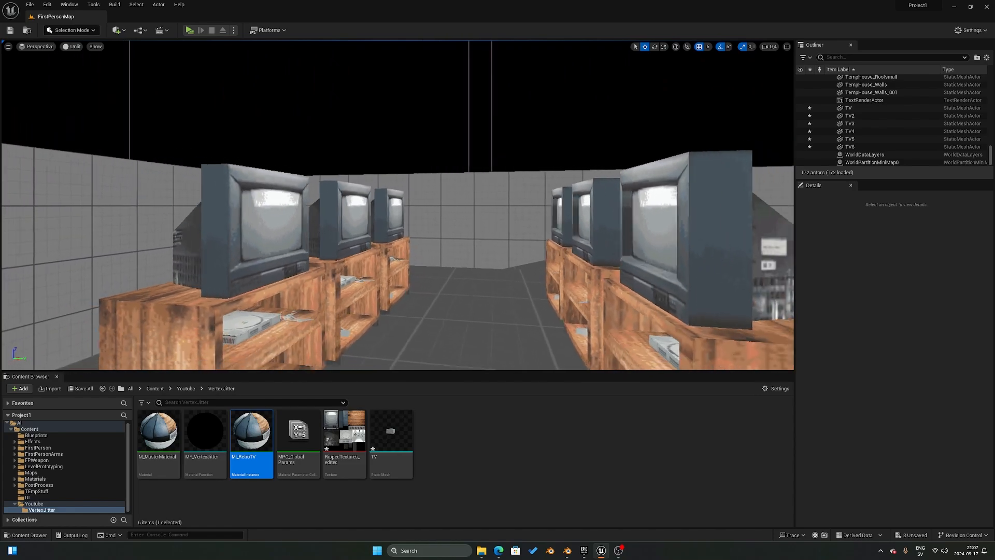
{"action": "mouse_move", "coordinate": [297, 435]}
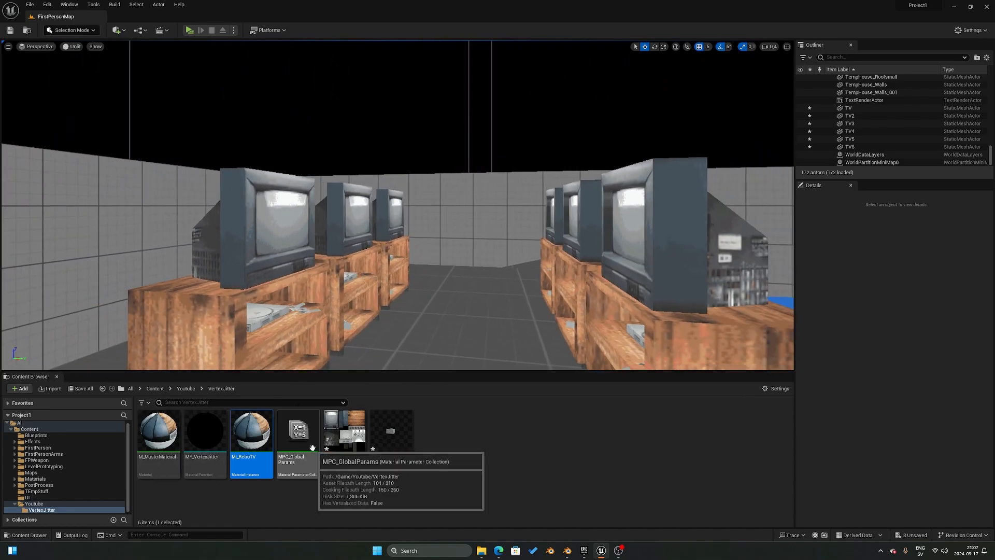
- In MPC_GlobalParams, set the GridSize default value to 2.0, then to 3.0
{"action": "double_click", "coordinate": [297, 432]}
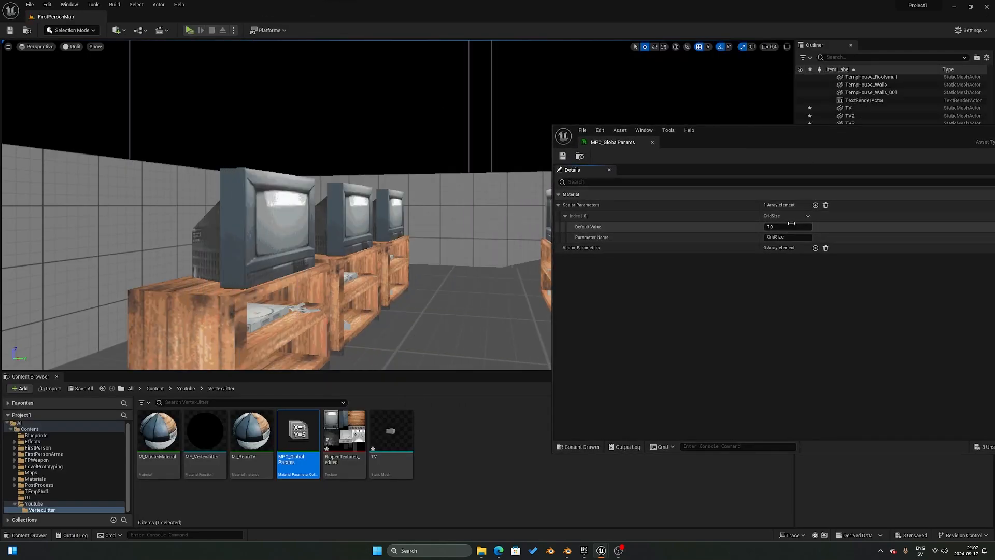
{"action": "type", "text": "2.0"}
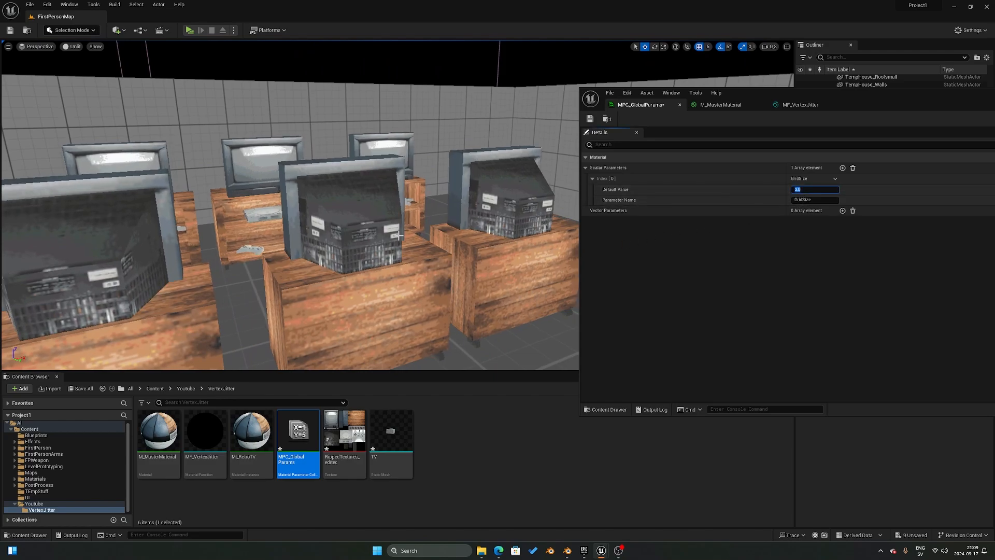
{"action": "type", "text": "3.0"}
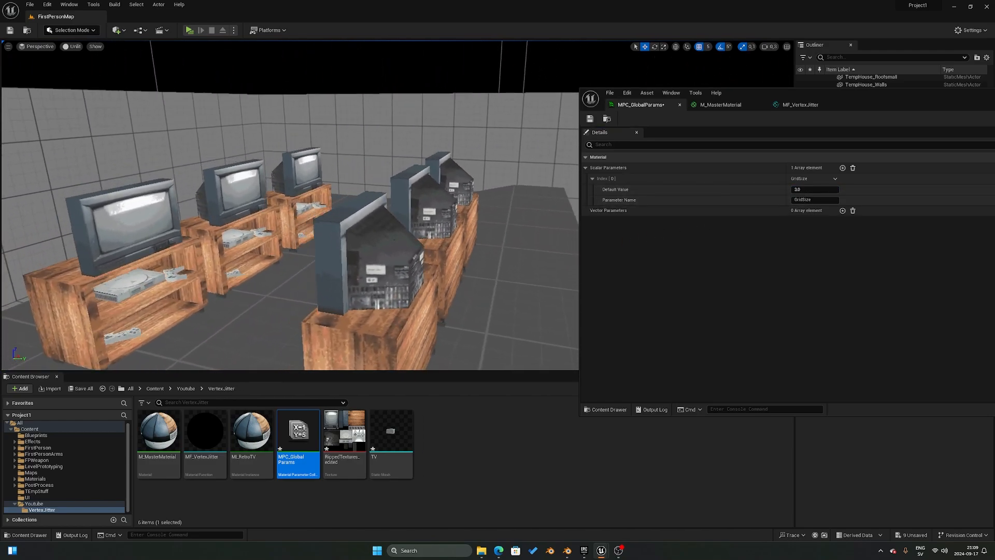